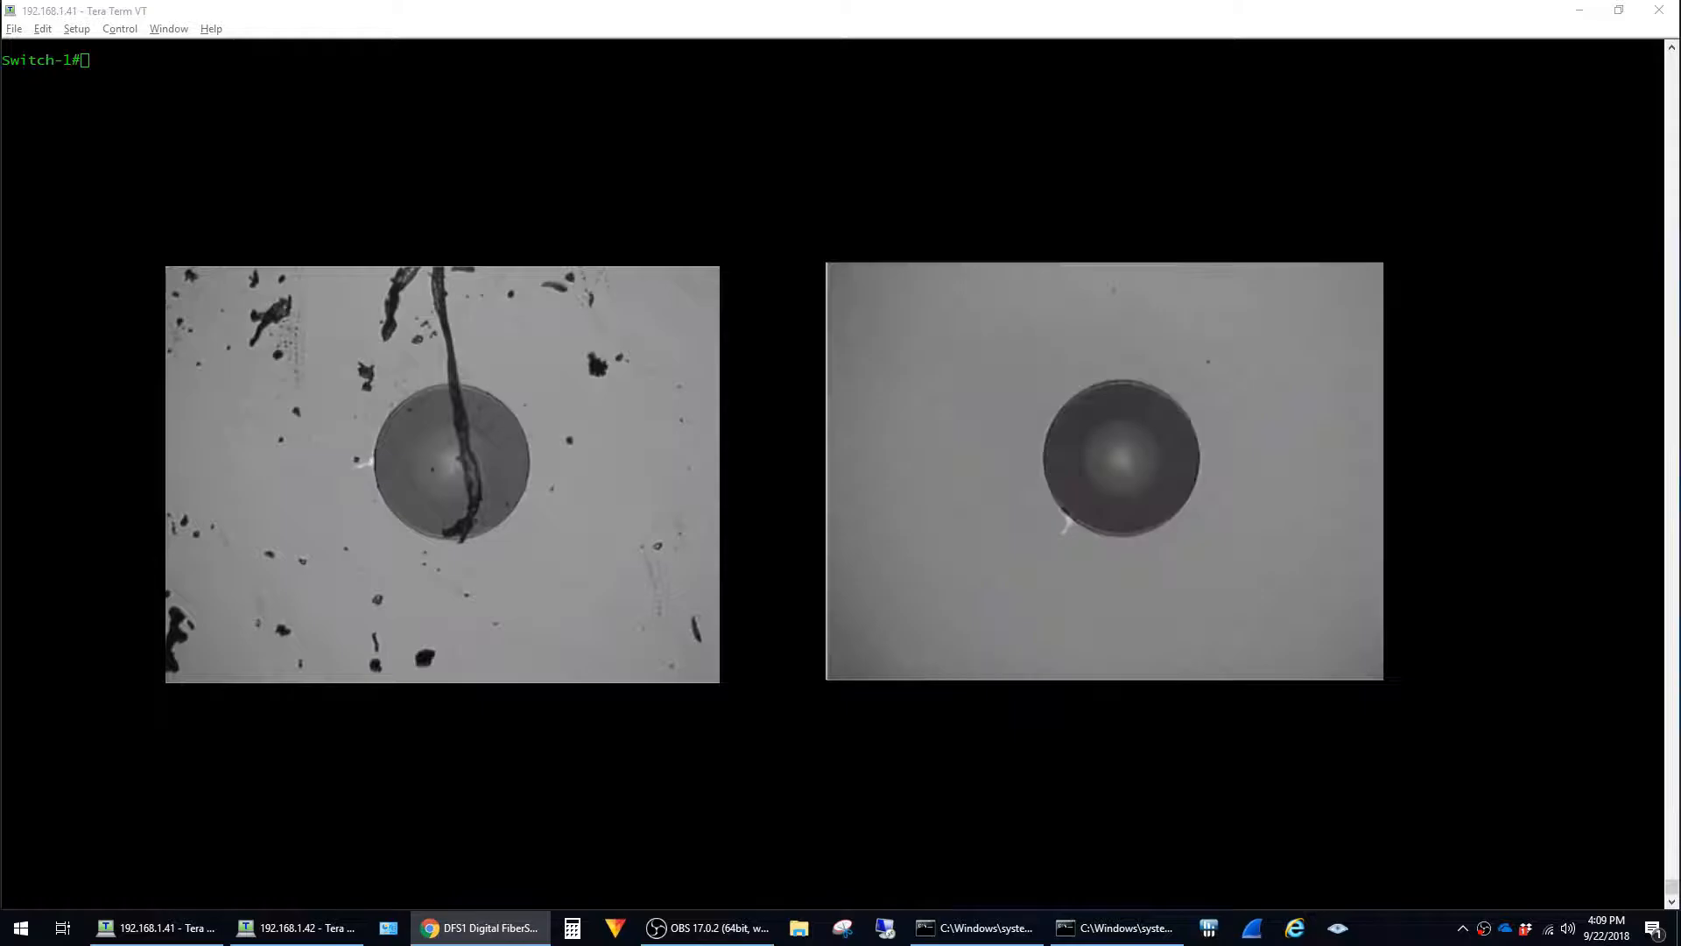
Bring the AFL DFS1 Digital FiberScope product page in Chrome to the front
{"action": "left_click", "coordinate": [482, 927]}
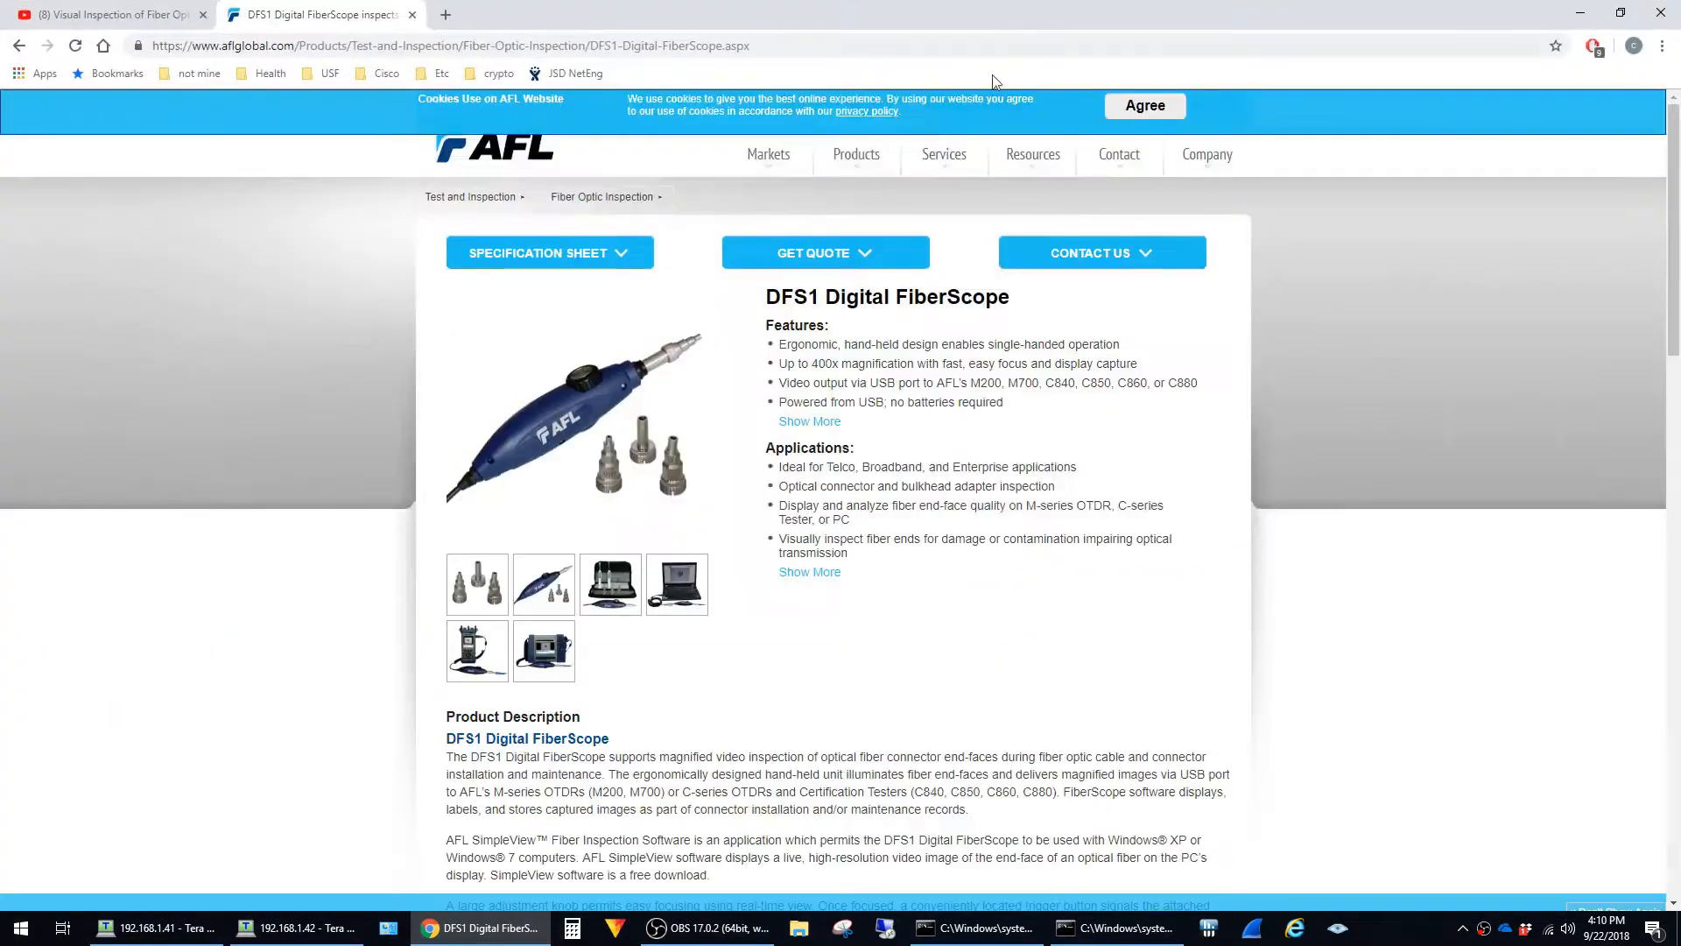
{"action": "mouse_move", "coordinate": [944, 402]}
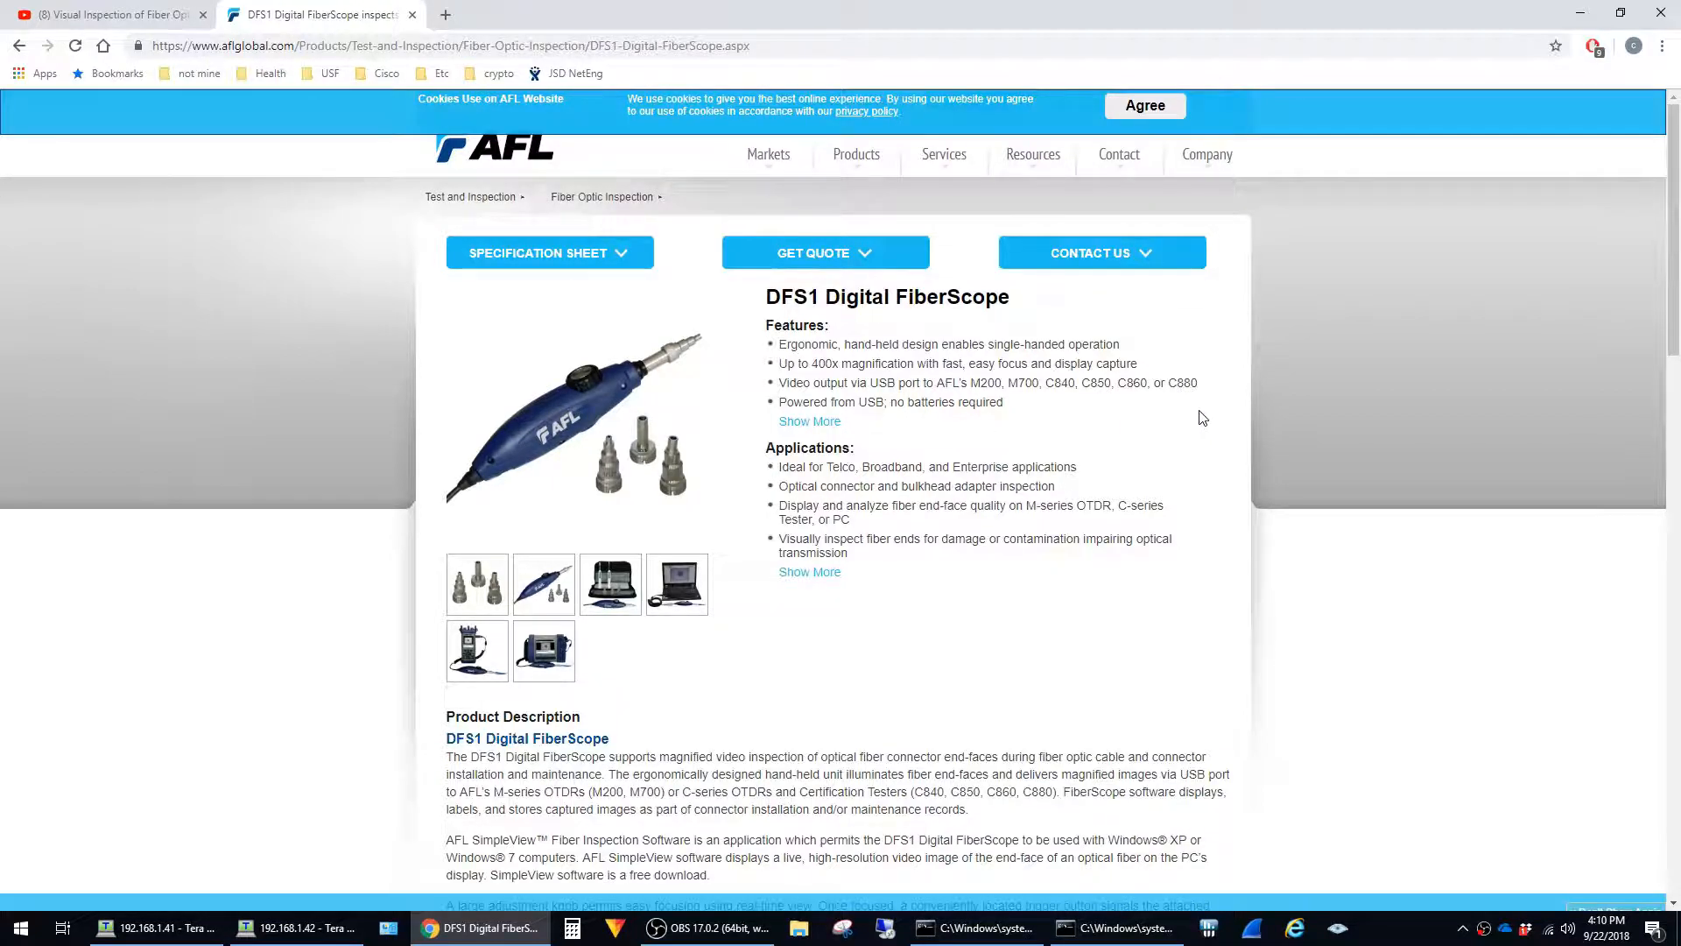
{"action": "mouse_move", "coordinate": [1216, 409]}
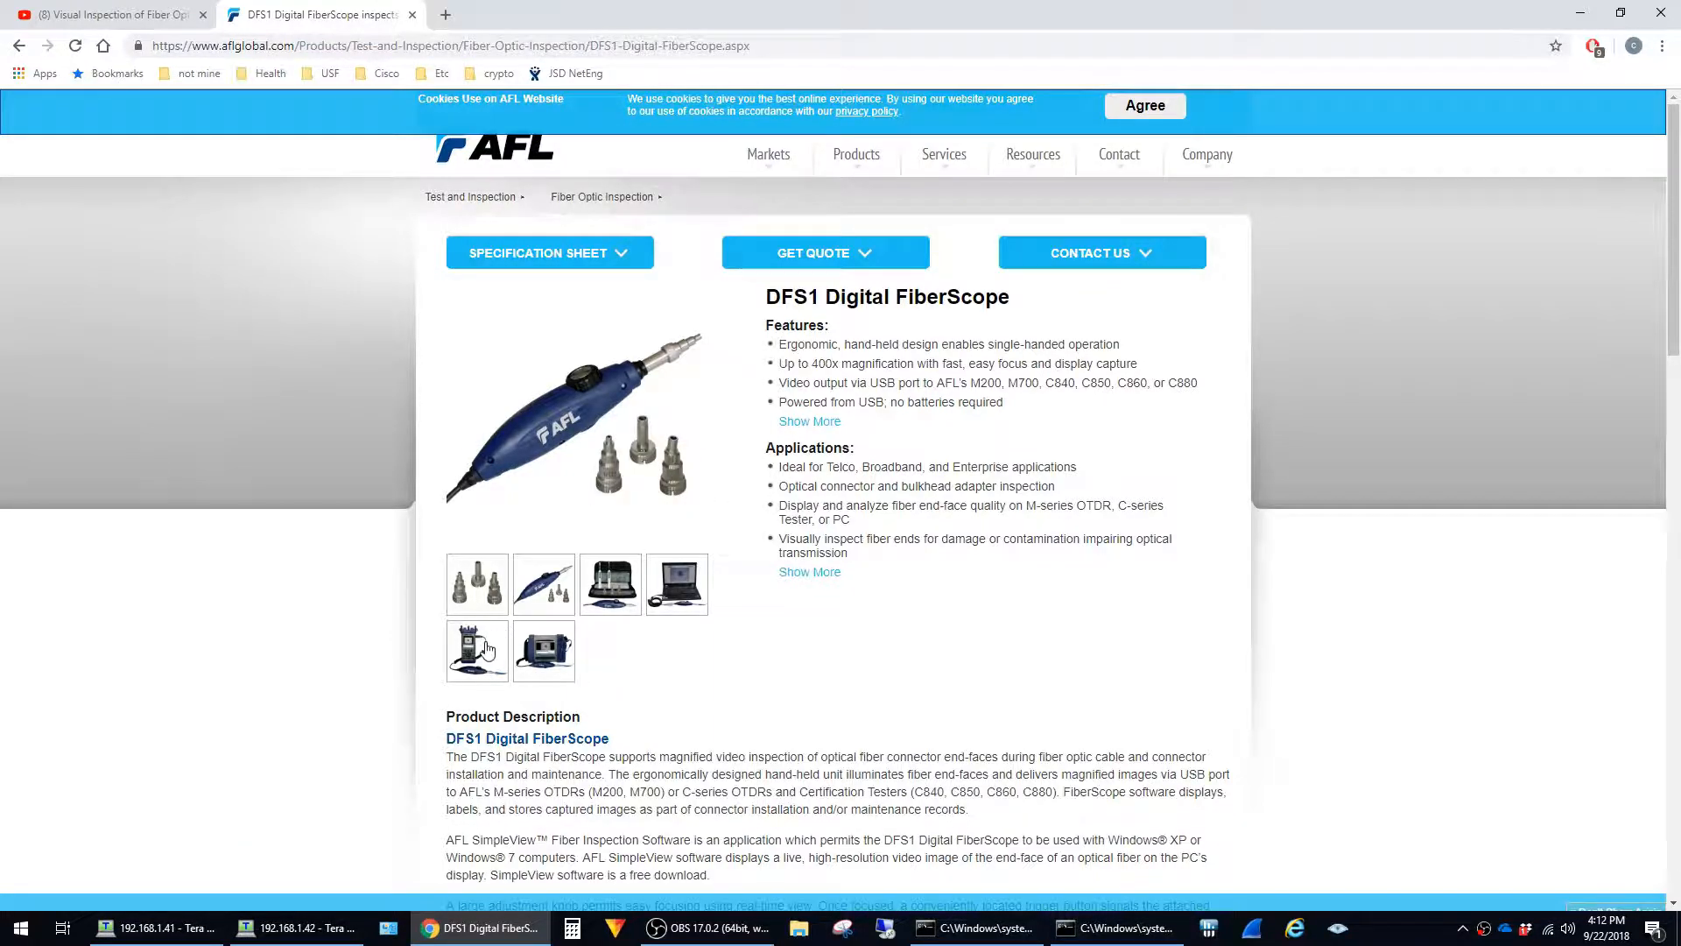
Browse the enlarged gallery photos, ending on the FiberScope connected to a SimpleView laptop
{"action": "left_click", "coordinate": [476, 651]}
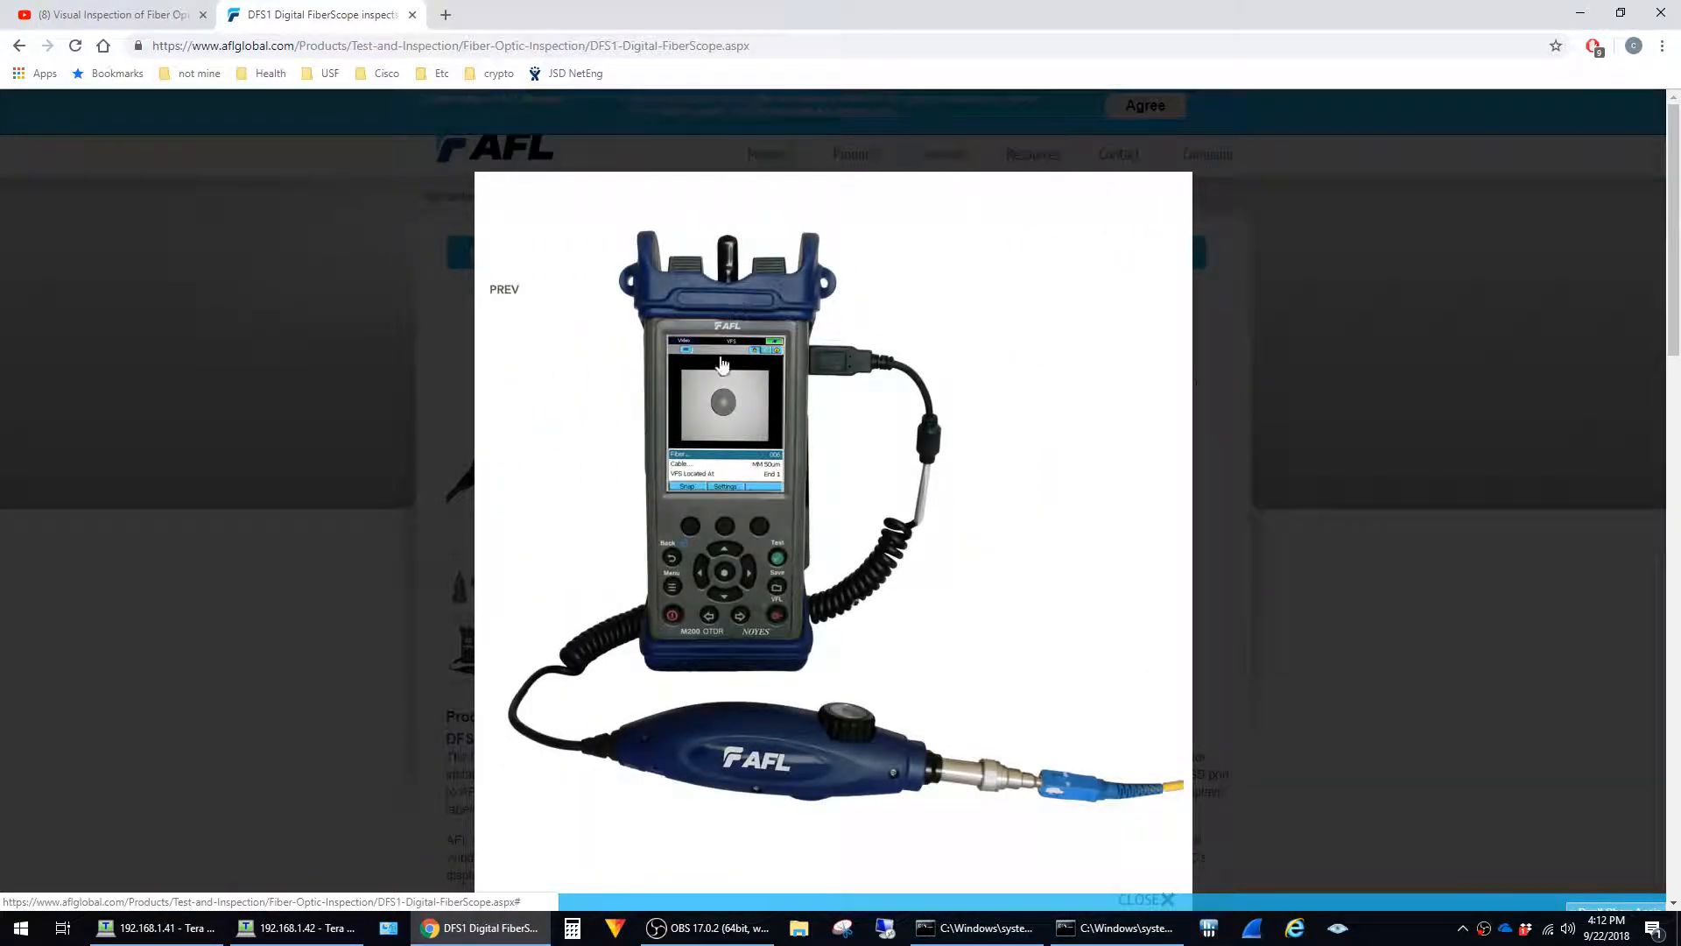
{"action": "left_click", "coordinate": [1151, 899]}
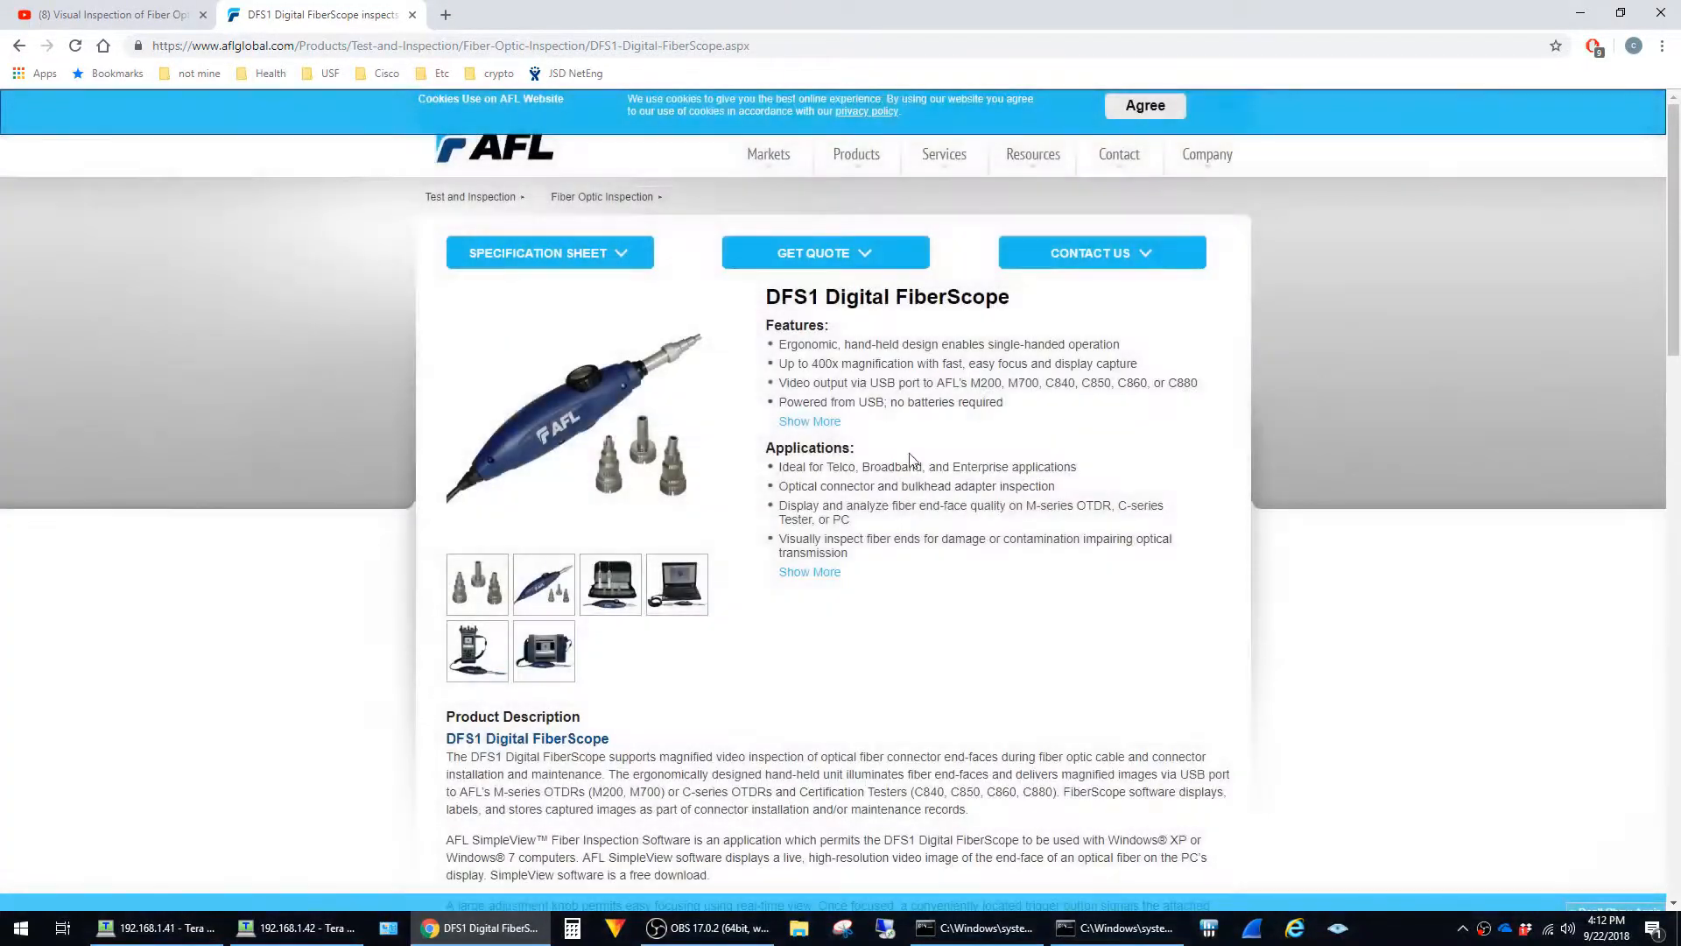
{"action": "mouse_move", "coordinate": [551, 506]}
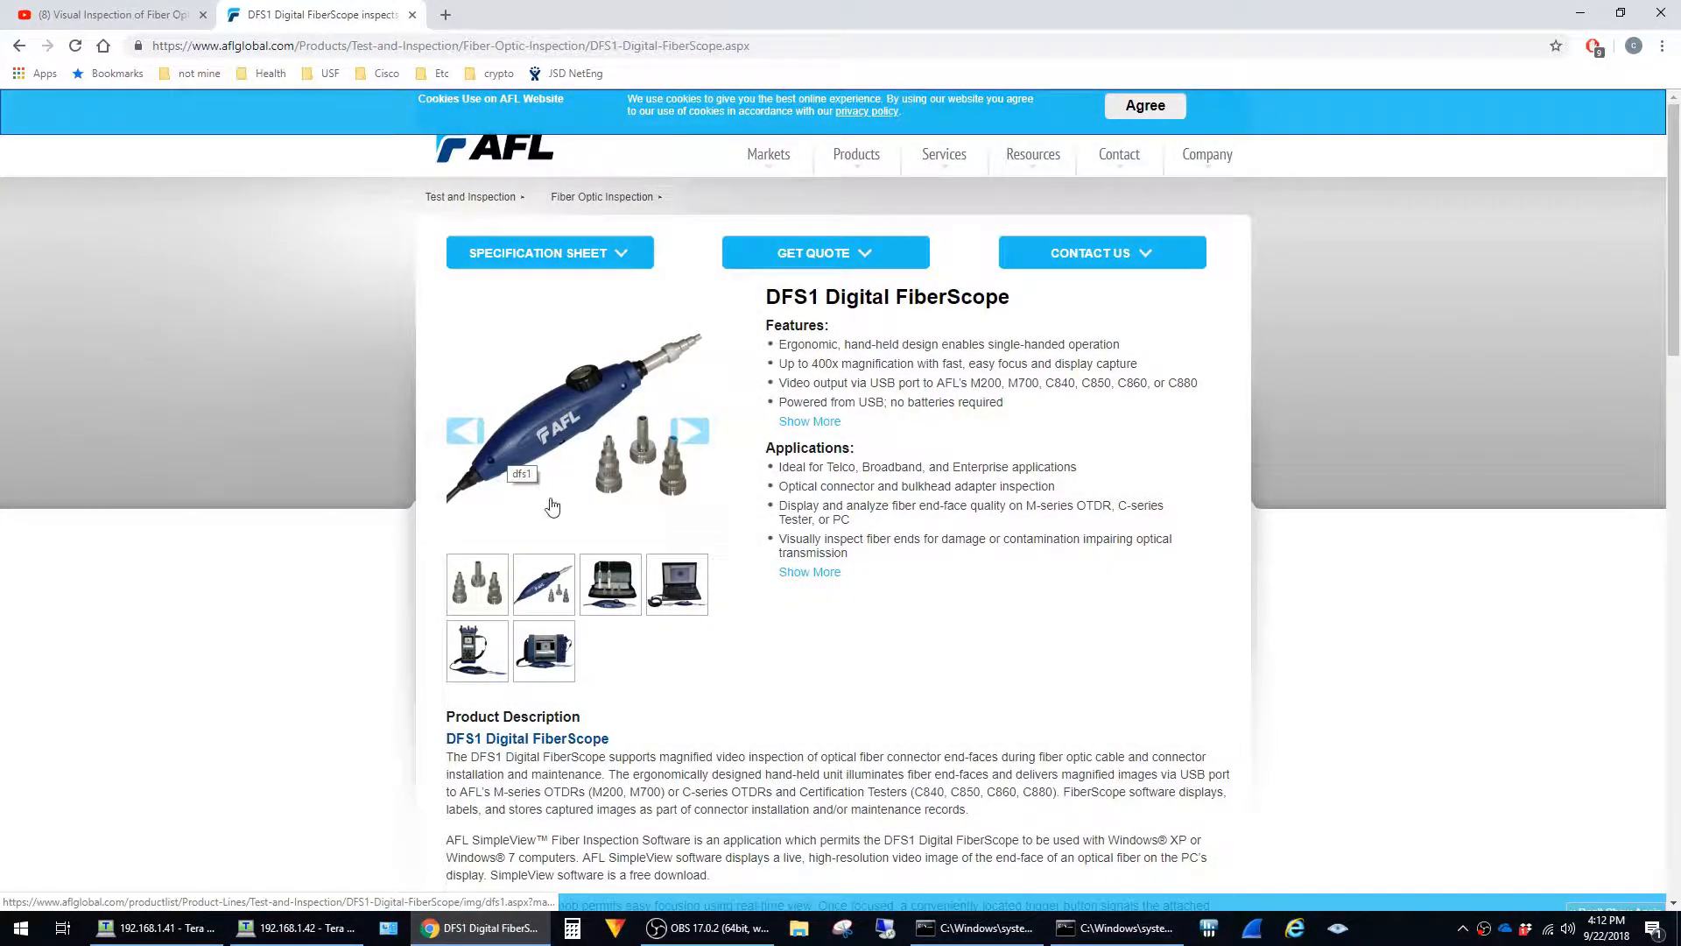
{"action": "left_click", "coordinate": [677, 583]}
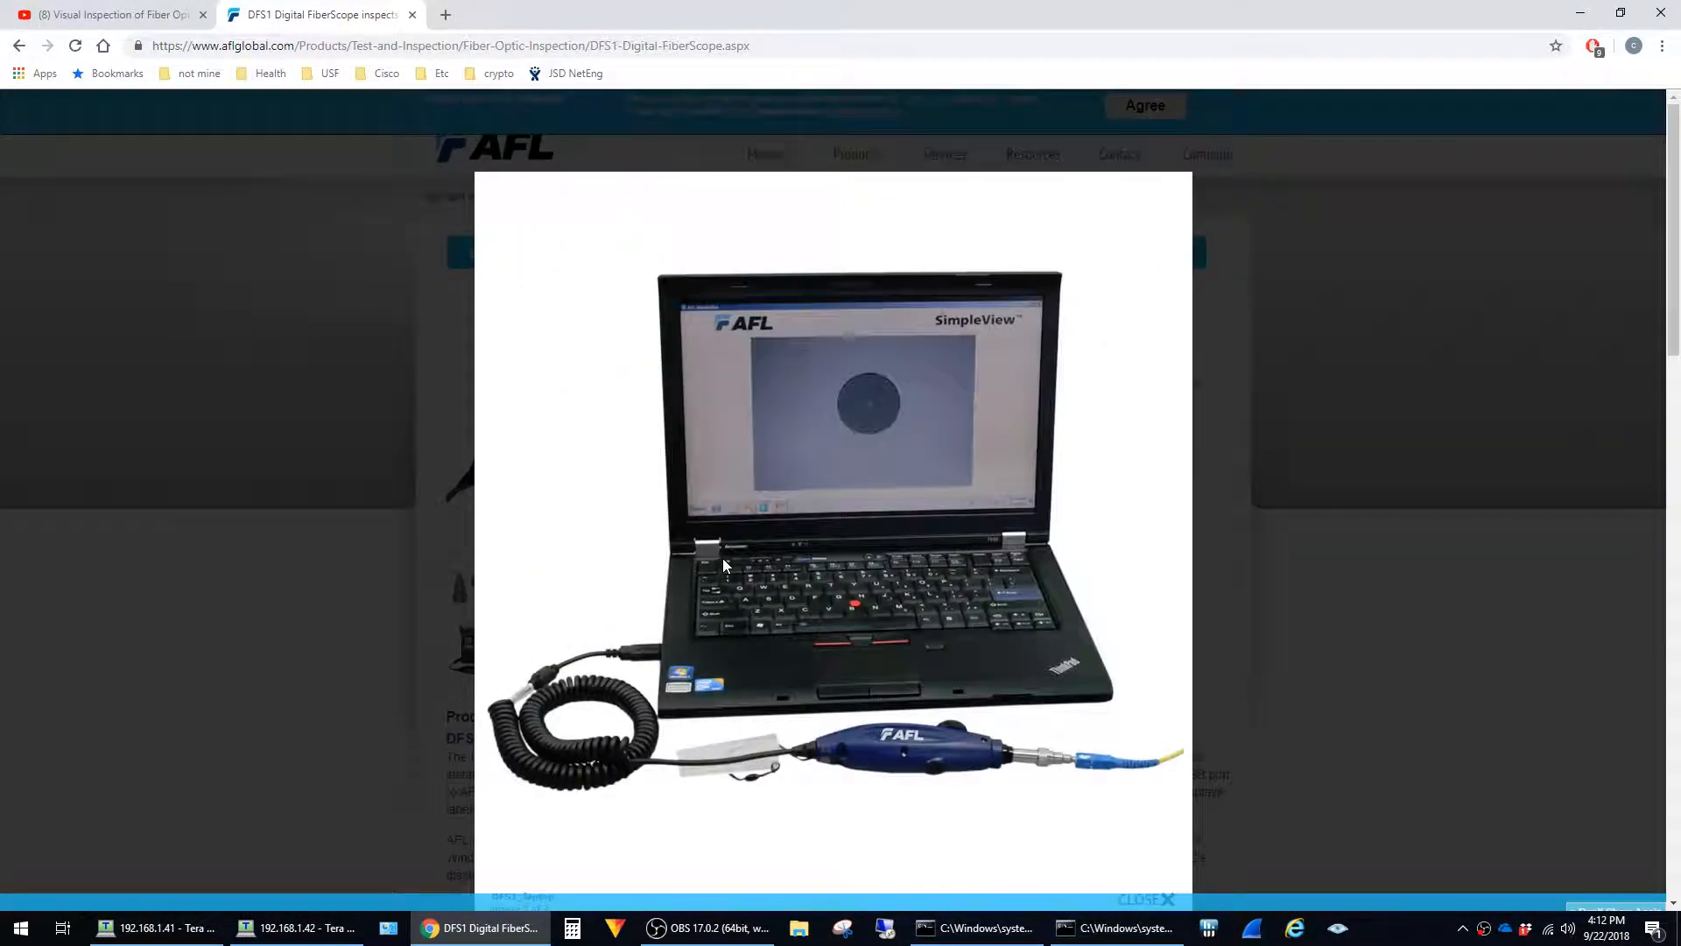
{"action": "mouse_move", "coordinate": [1077, 302]}
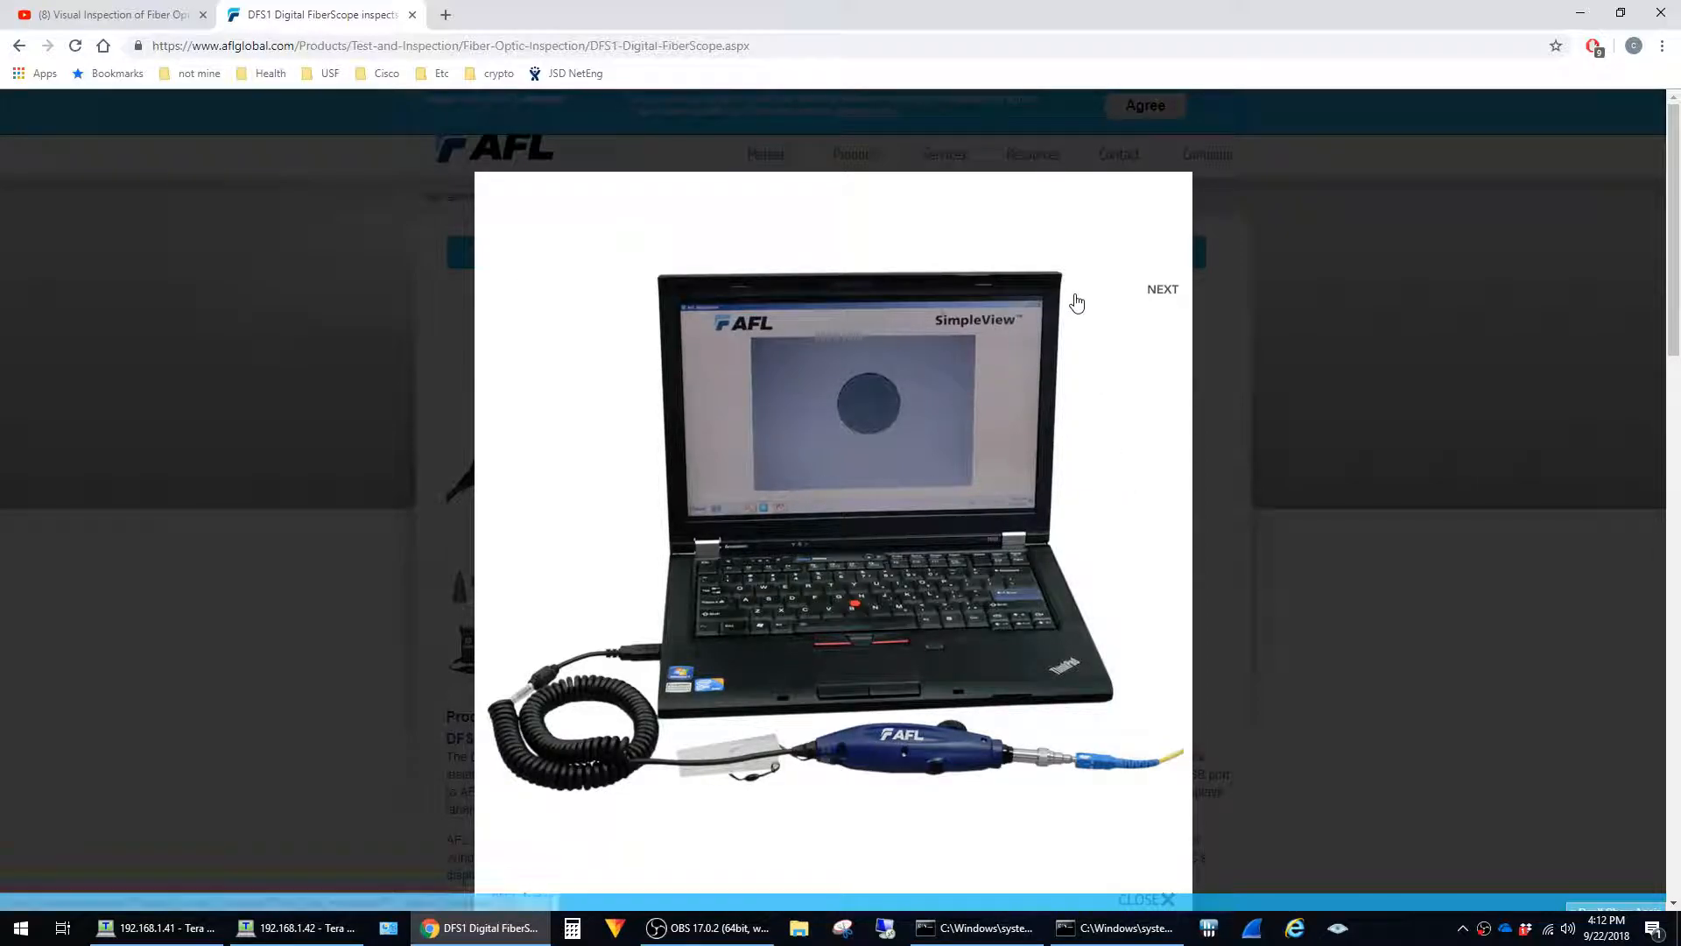
{"action": "left_click", "coordinate": [1163, 289]}
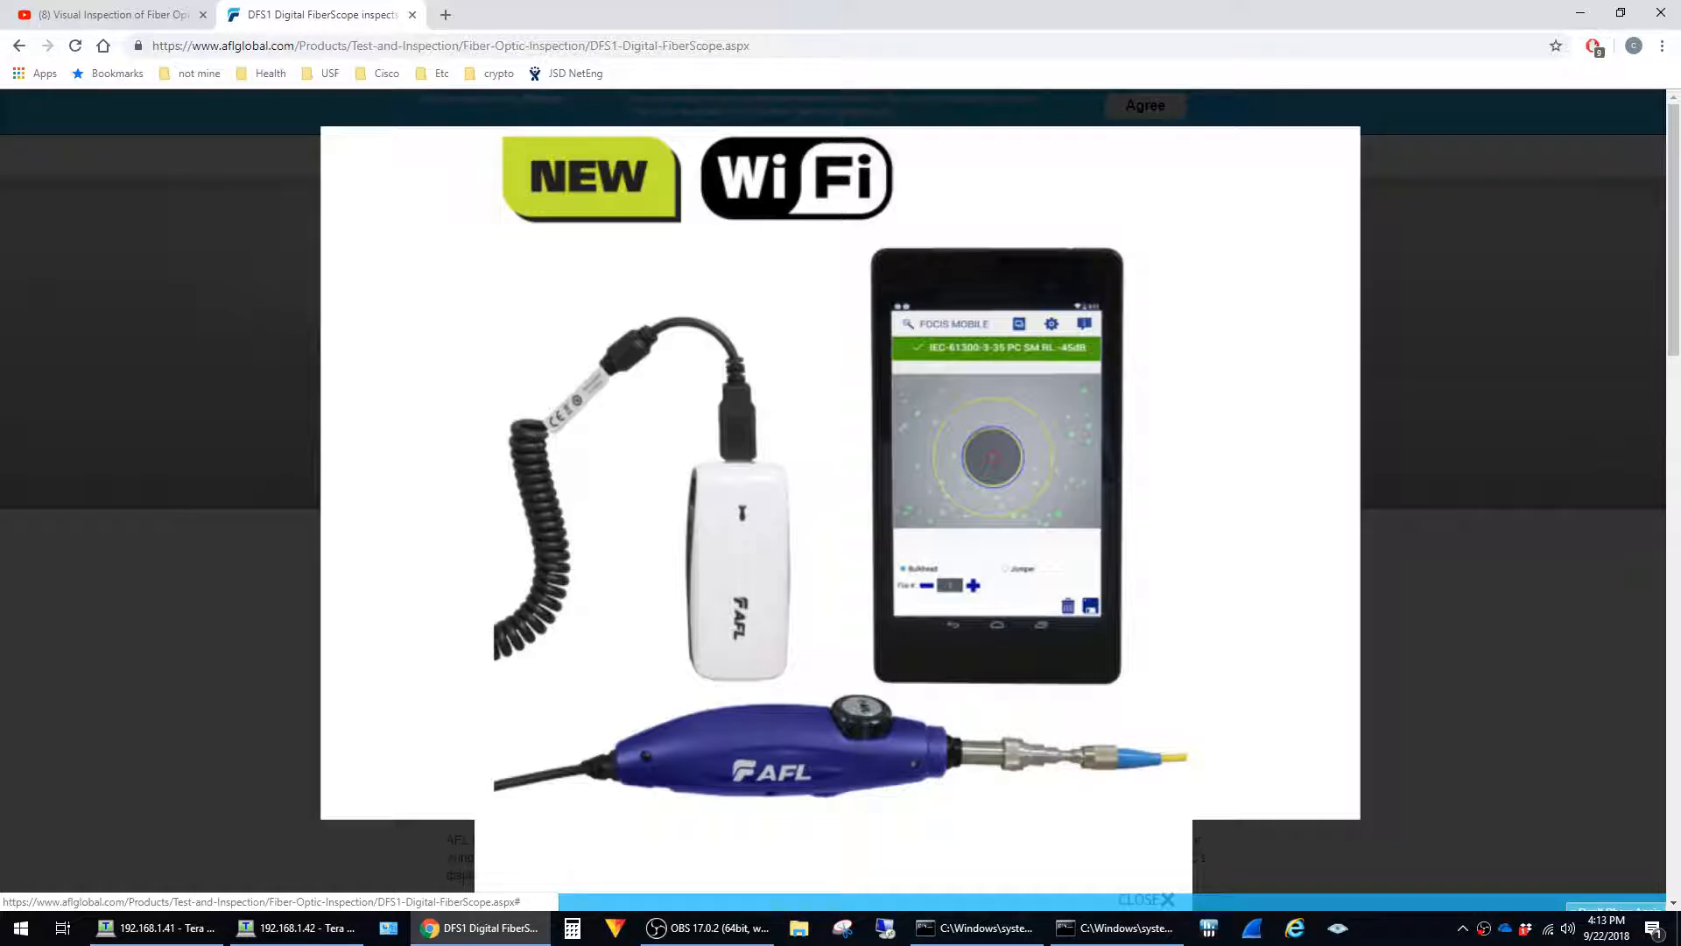
{"action": "left_click", "coordinate": [1162, 289]}
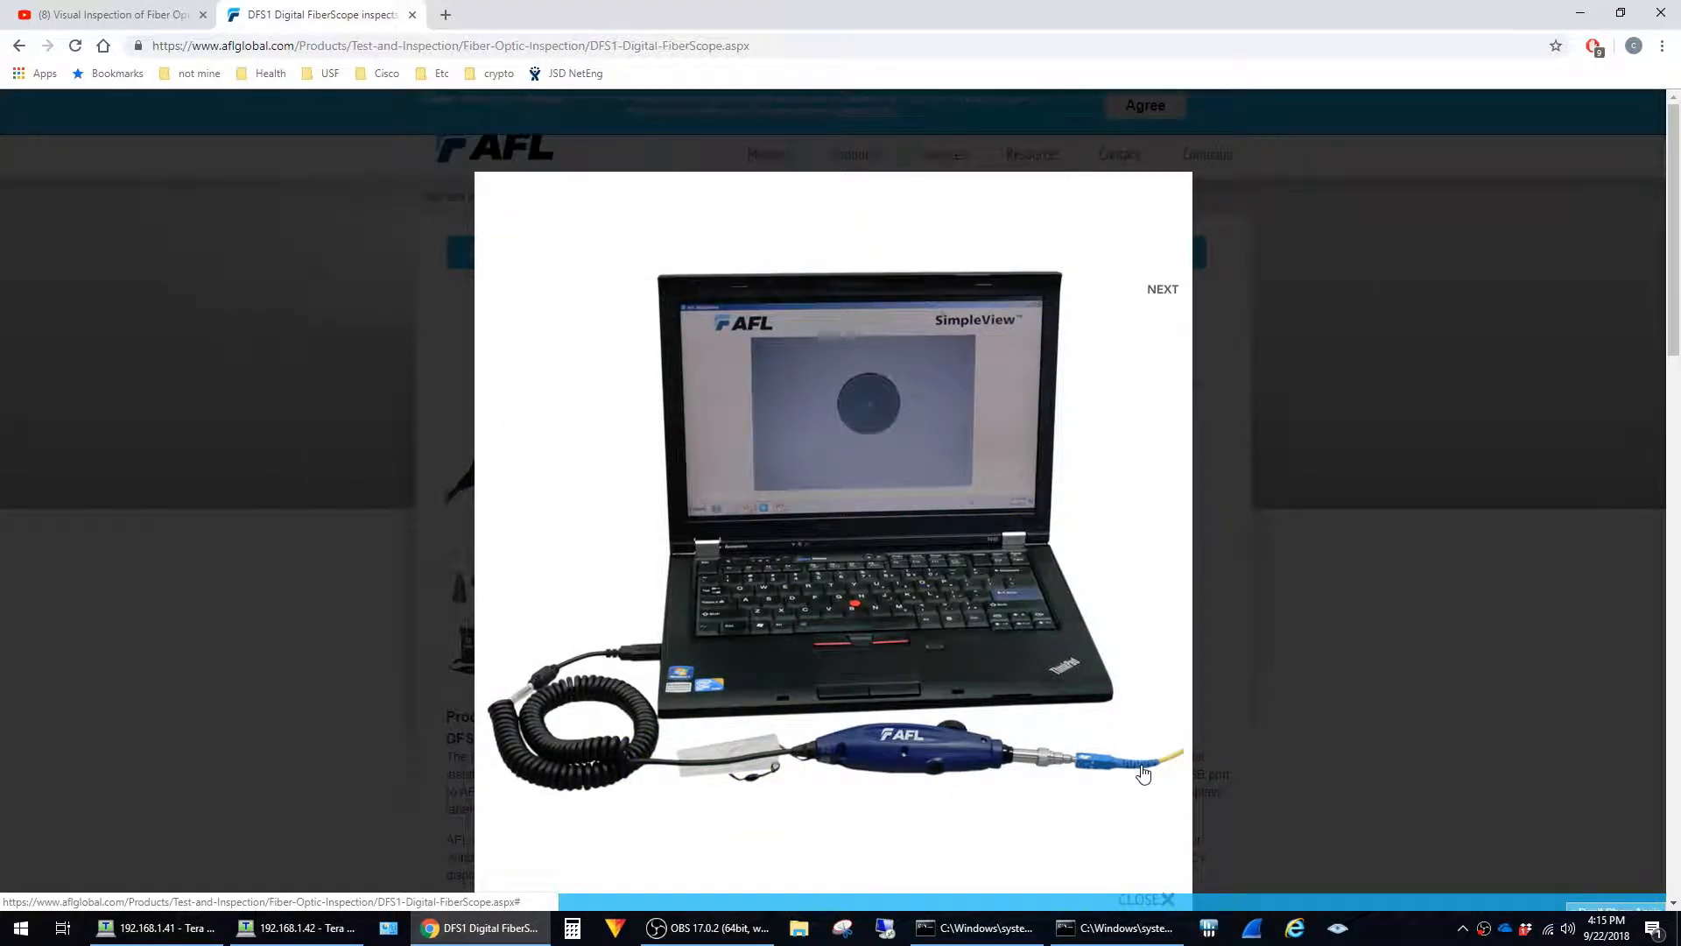
{"action": "mouse_move", "coordinate": [1025, 766]}
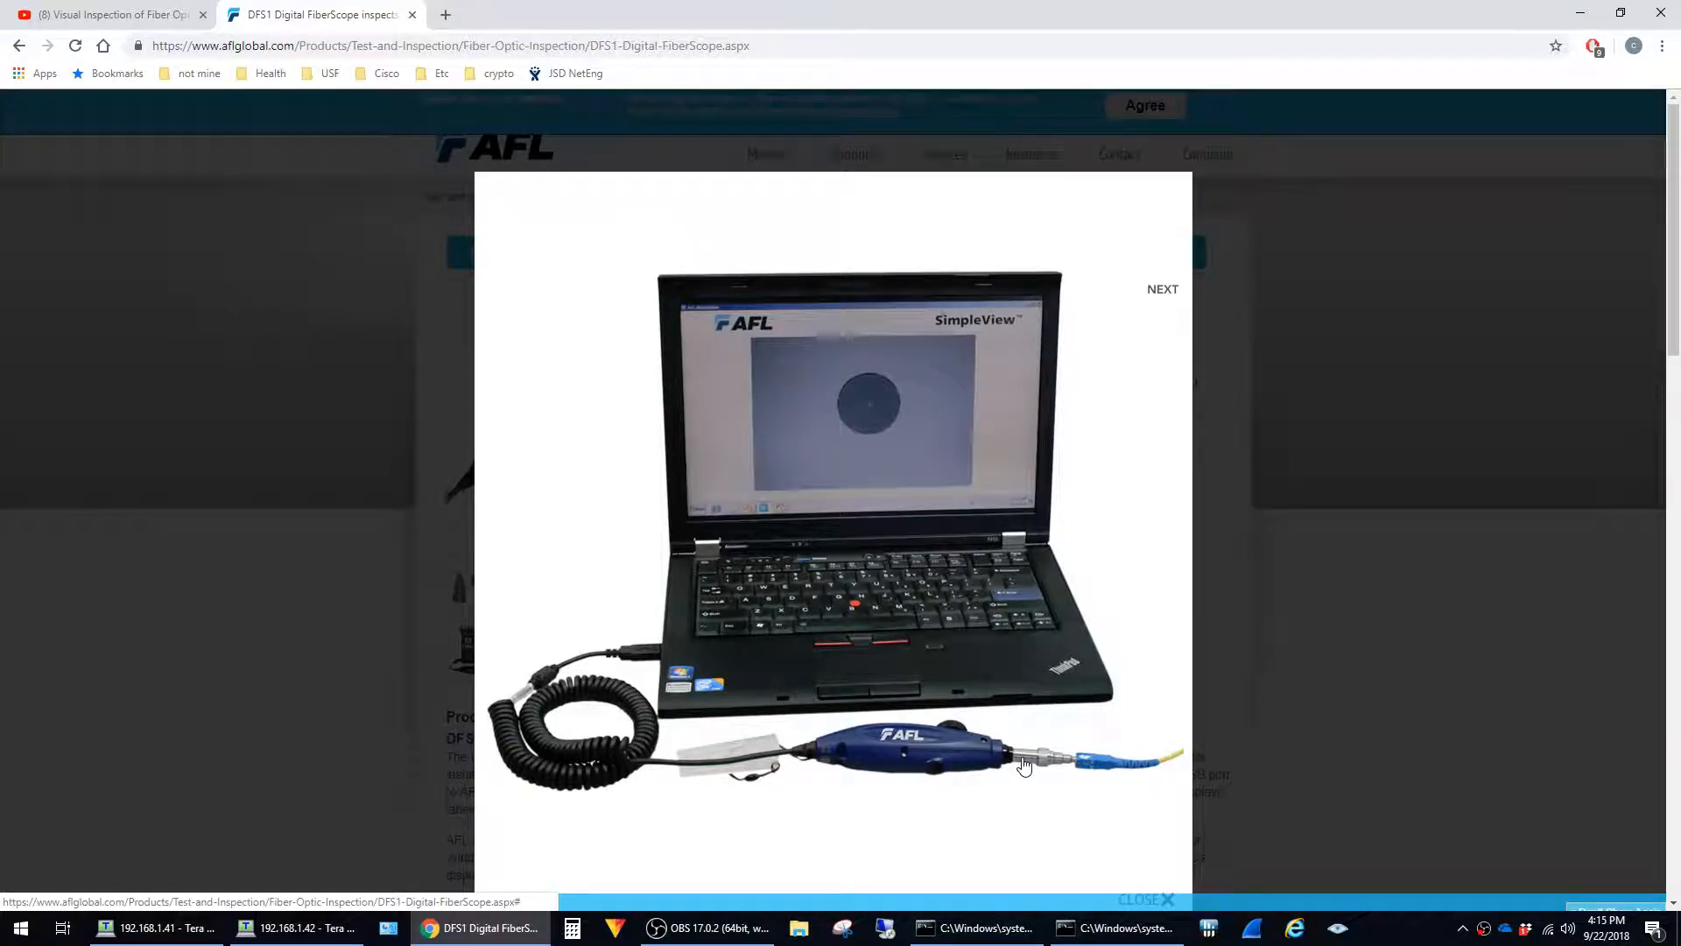
{"action": "left_click", "coordinate": [1162, 289]}
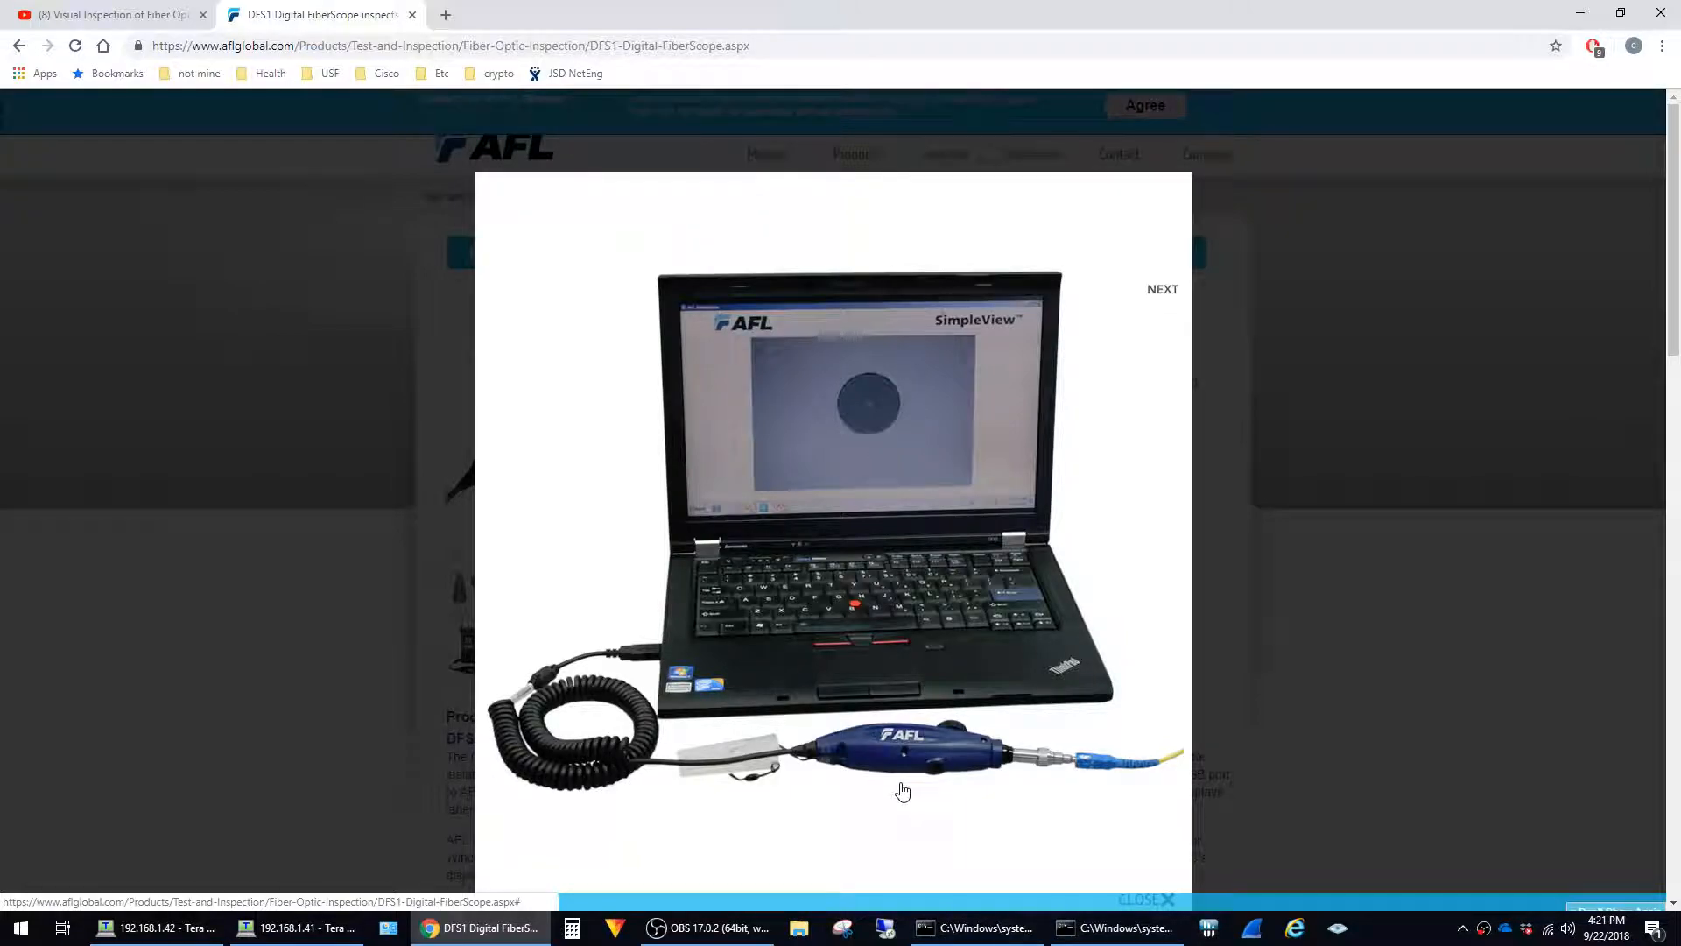
{"action": "mouse_move", "coordinate": [1068, 763]}
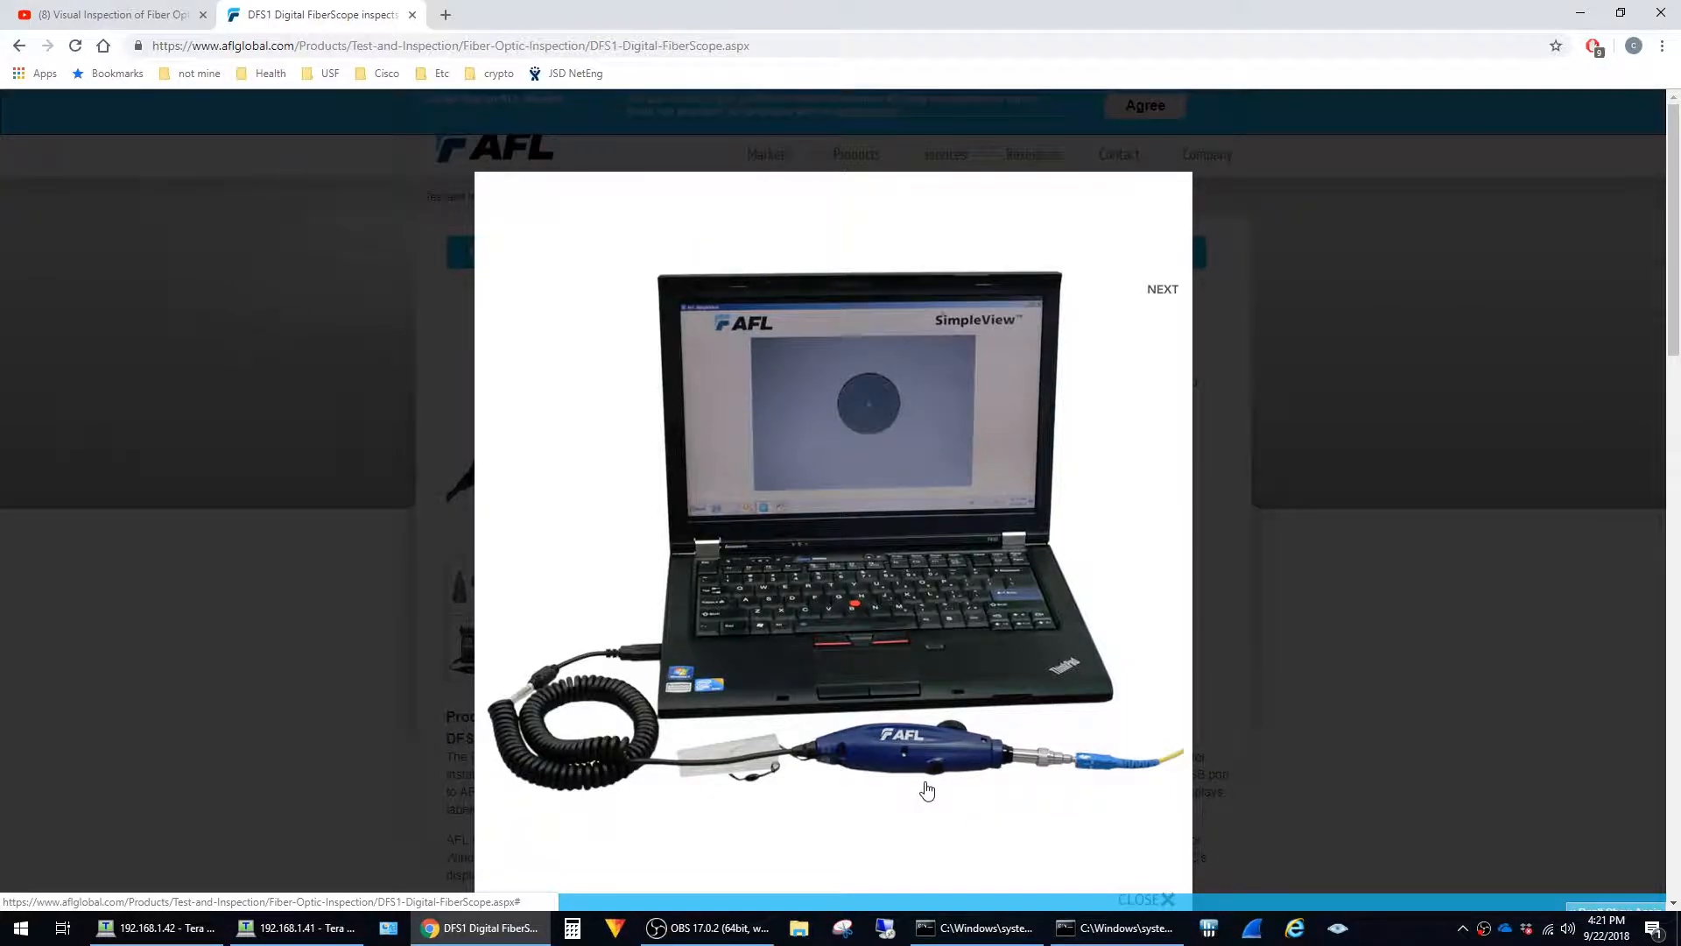
{"action": "mouse_move", "coordinate": [918, 785]}
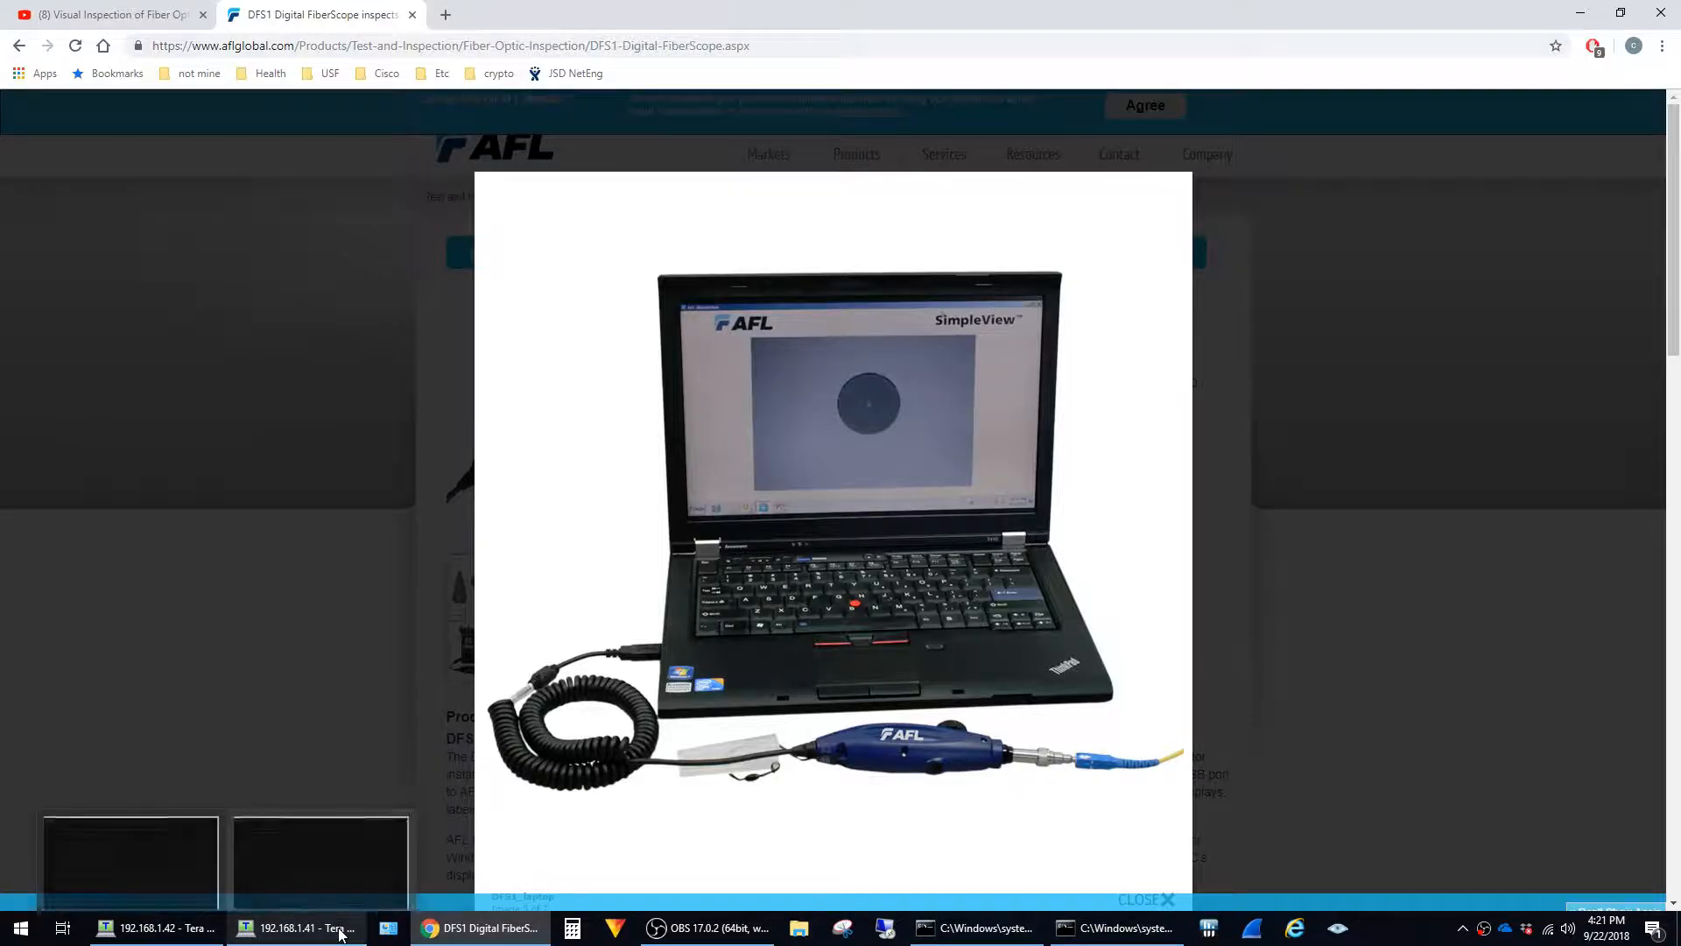
{"action": "left_click", "coordinate": [306, 928]}
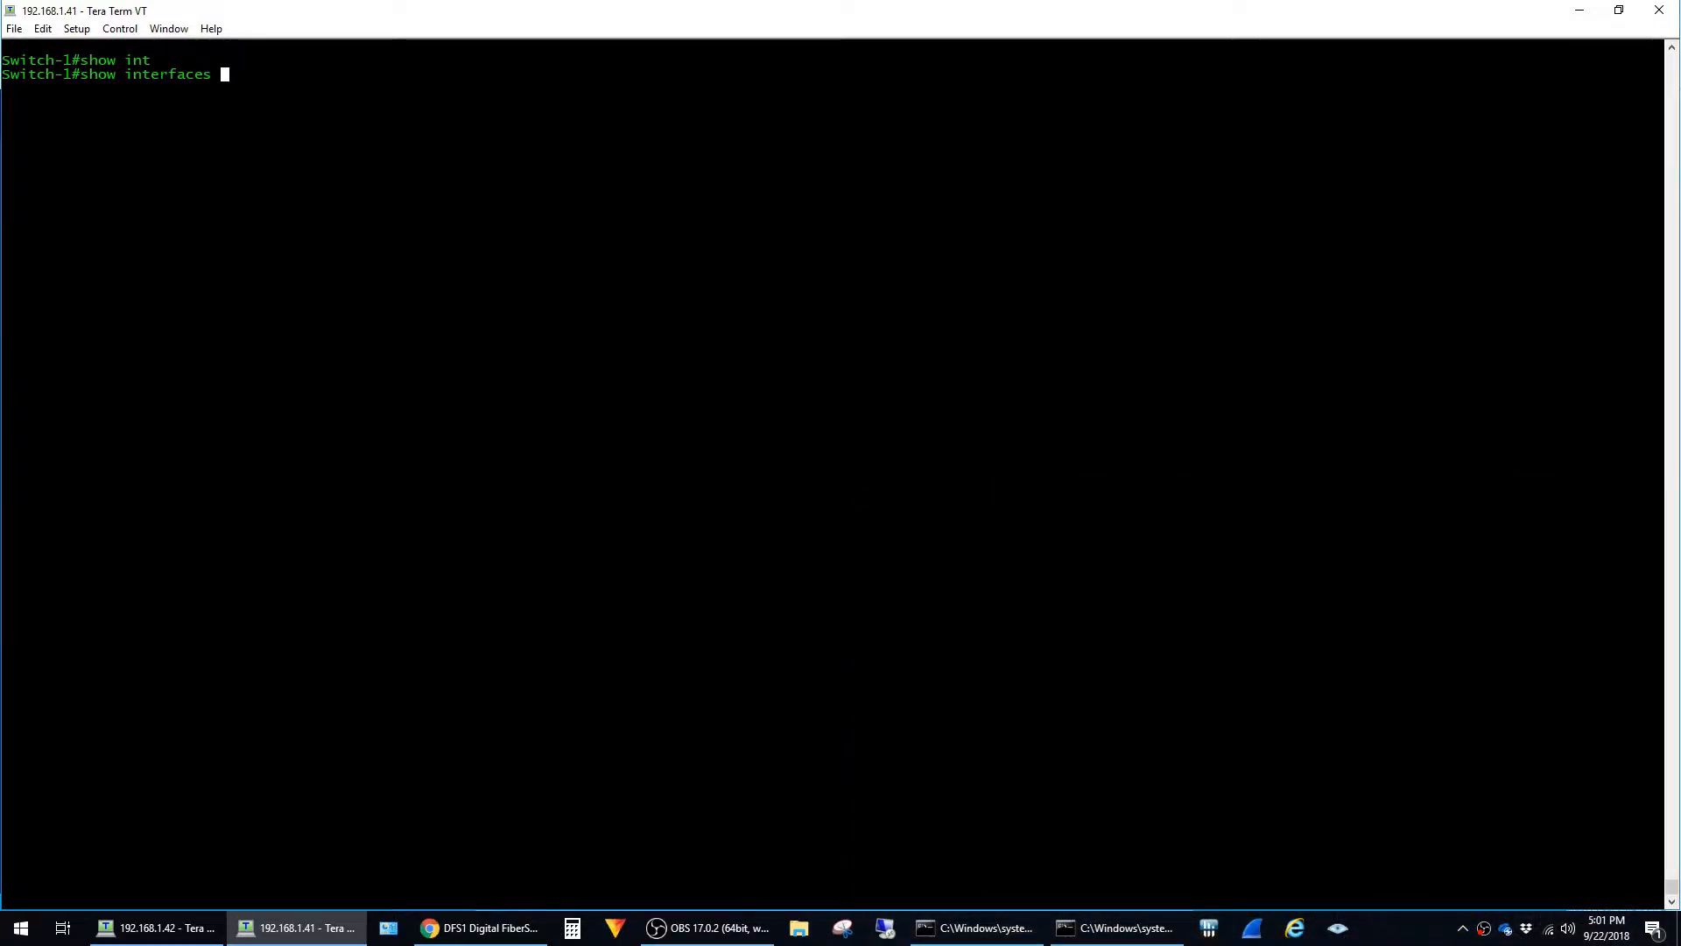
Show Switch-1's full gi0/2 interface report and highlight the zero input, CRC and frame errors line
{"action": "type", "text": "gi0/2"}
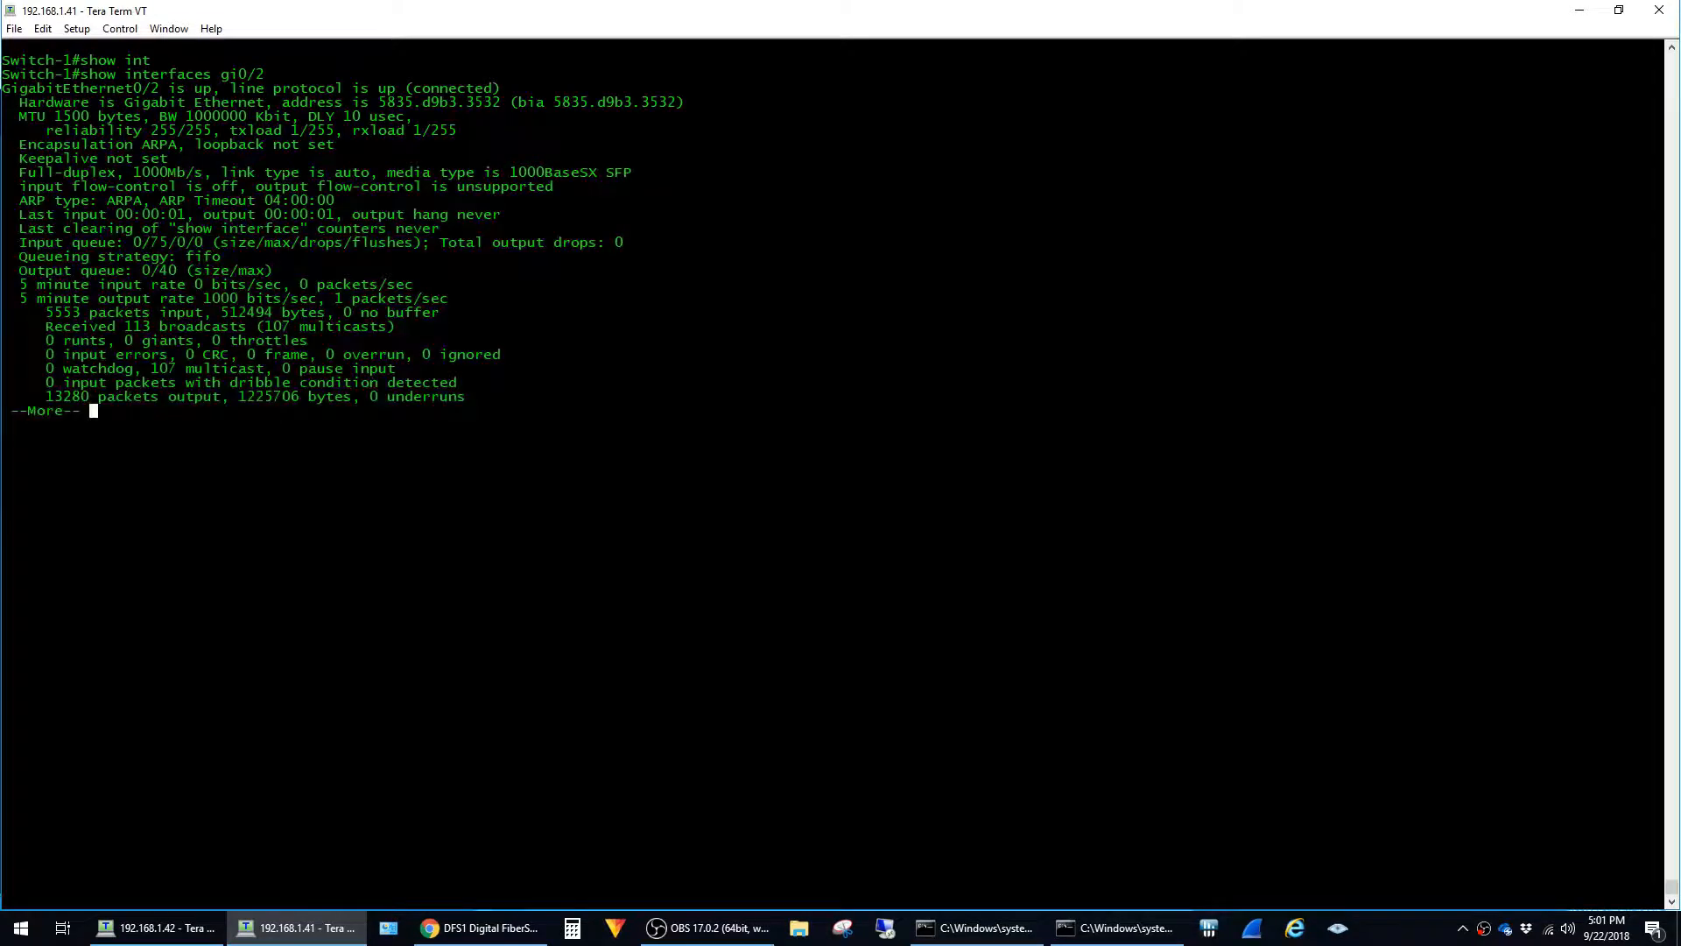
{"action": "key", "text": "space"}
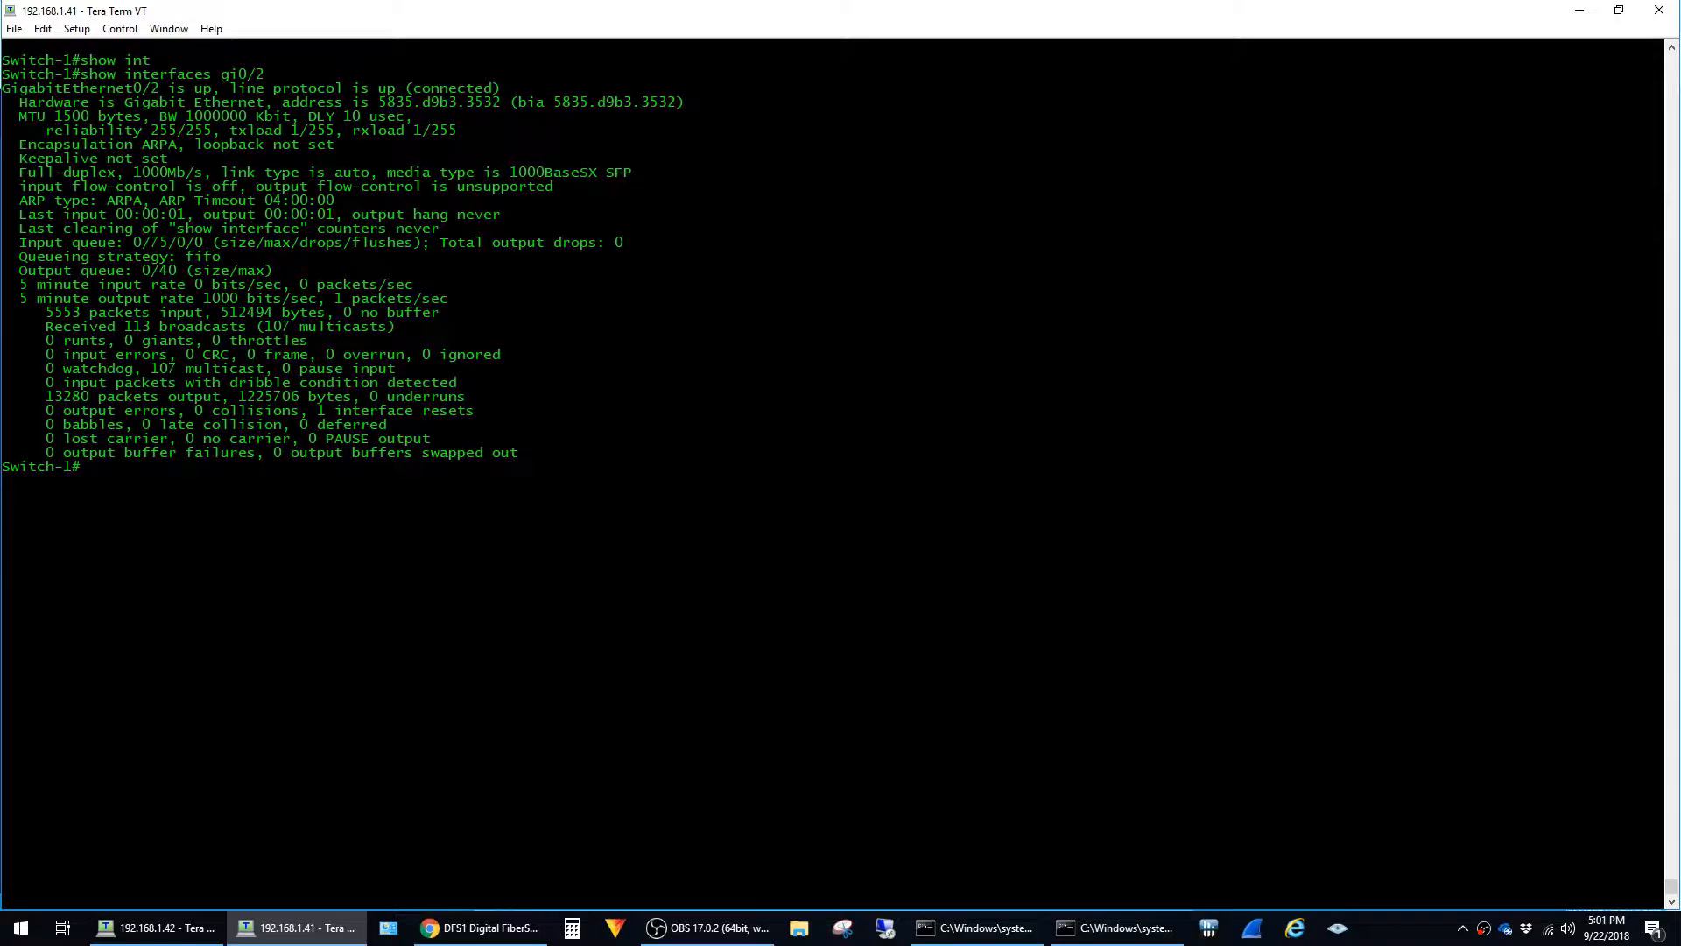
{"action": "left_click_drag", "start_coordinate": [45, 354], "coordinate": [181, 354]}
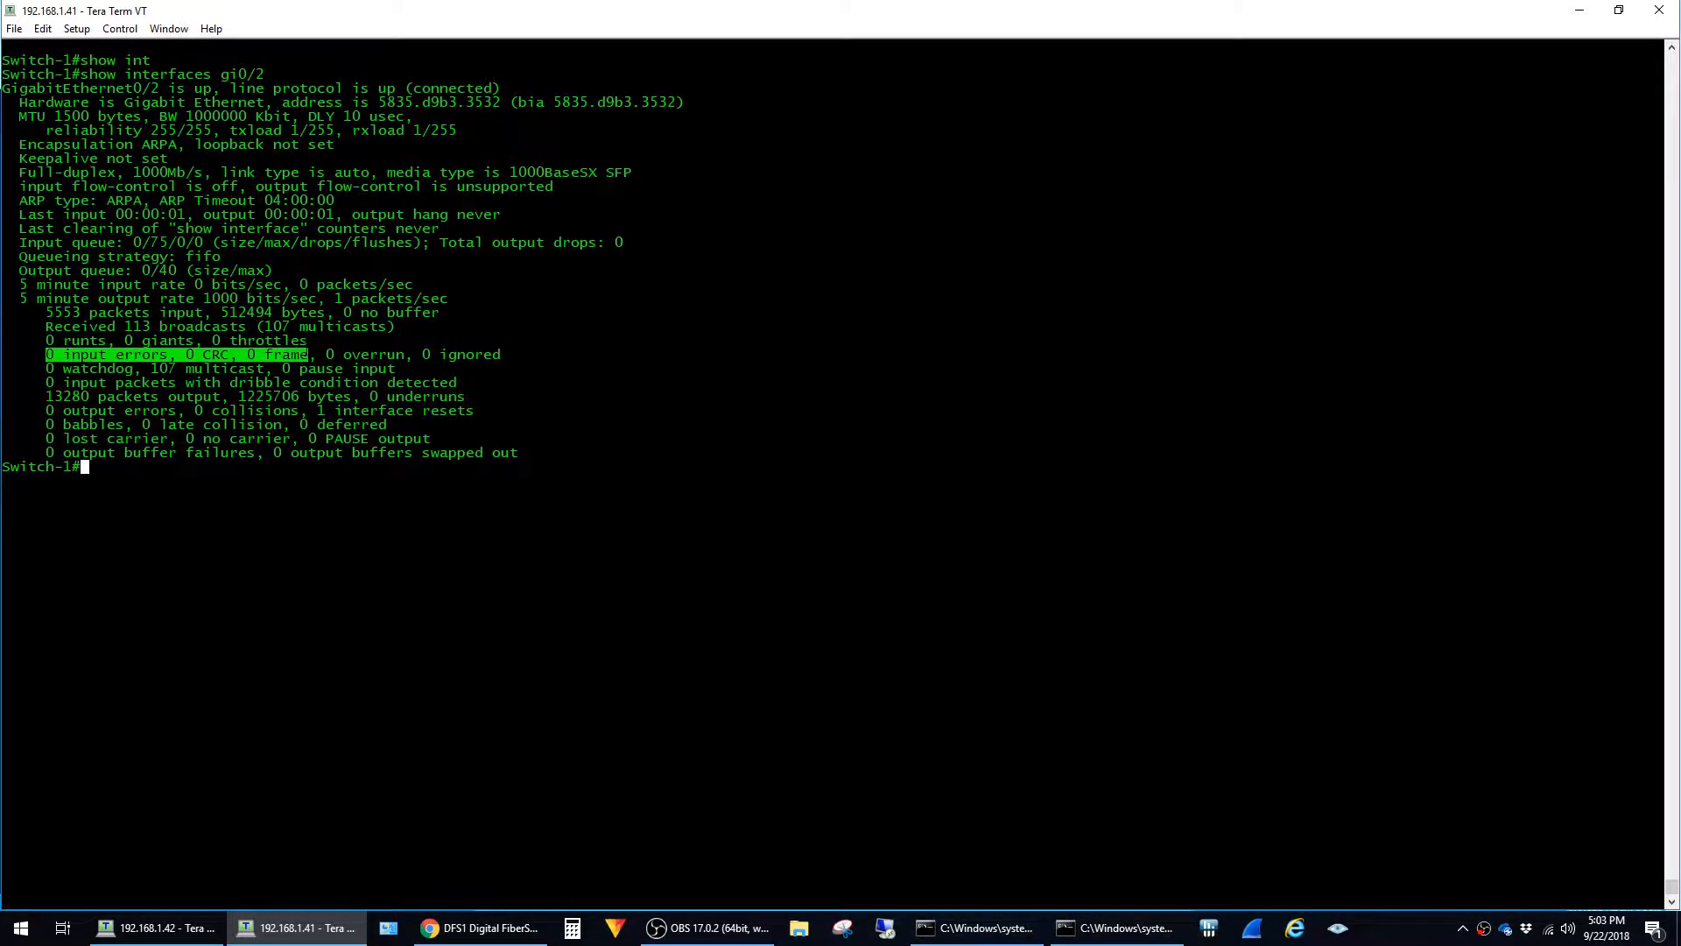
Run 'show interfaces gi0/2 transceiver' on Switch-1, showing 33.3 °C, 3.29 V, Tx −5.1, Rx −5.6 dBm
{"action": "type", "text": "show interfaces gi0/2 transceiver"}
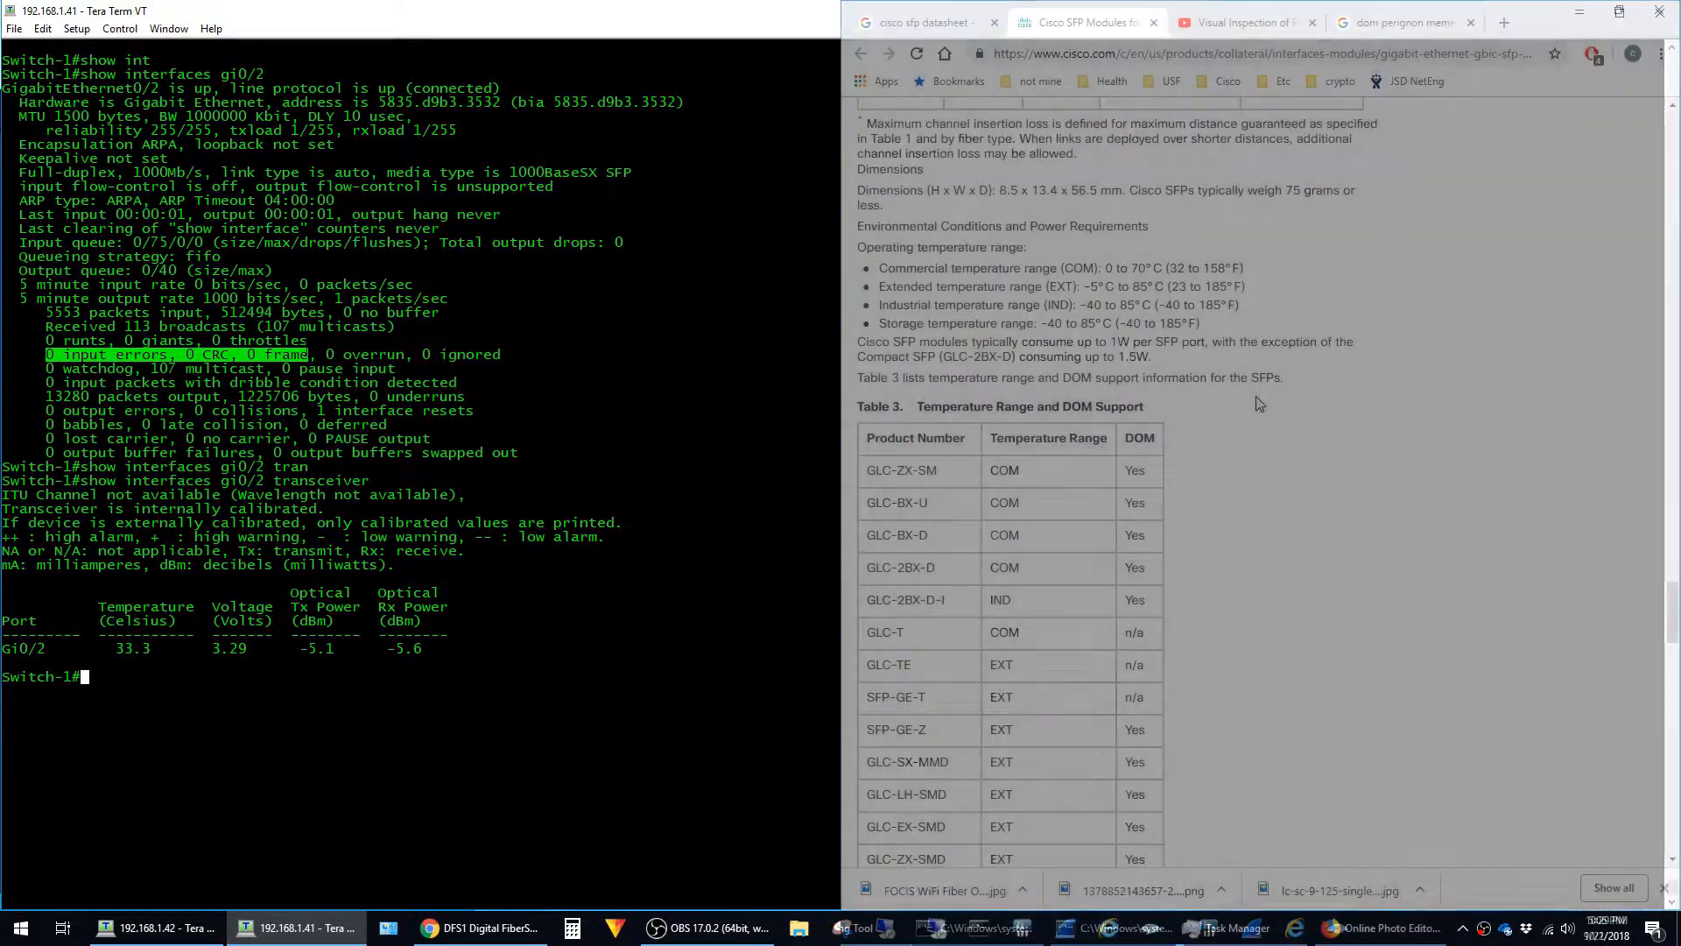
{"action": "scroll", "scroll_direction": "down", "scroll_amount": 3}
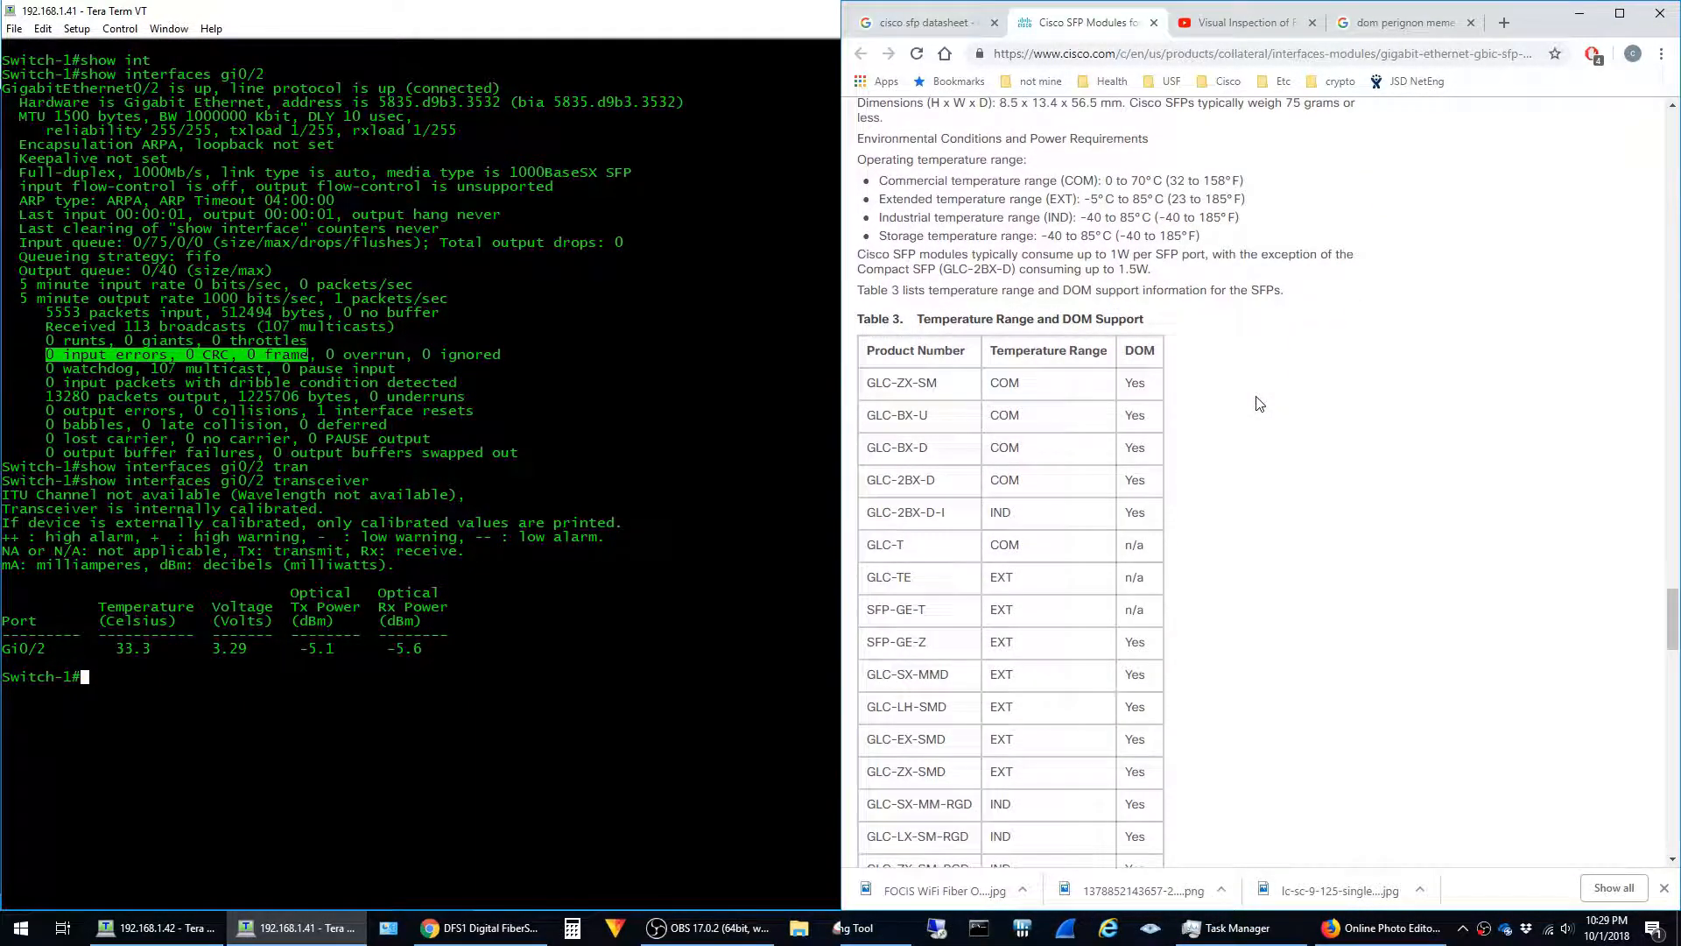
{"action": "scroll", "scroll_direction": "down", "scroll_amount": 3}
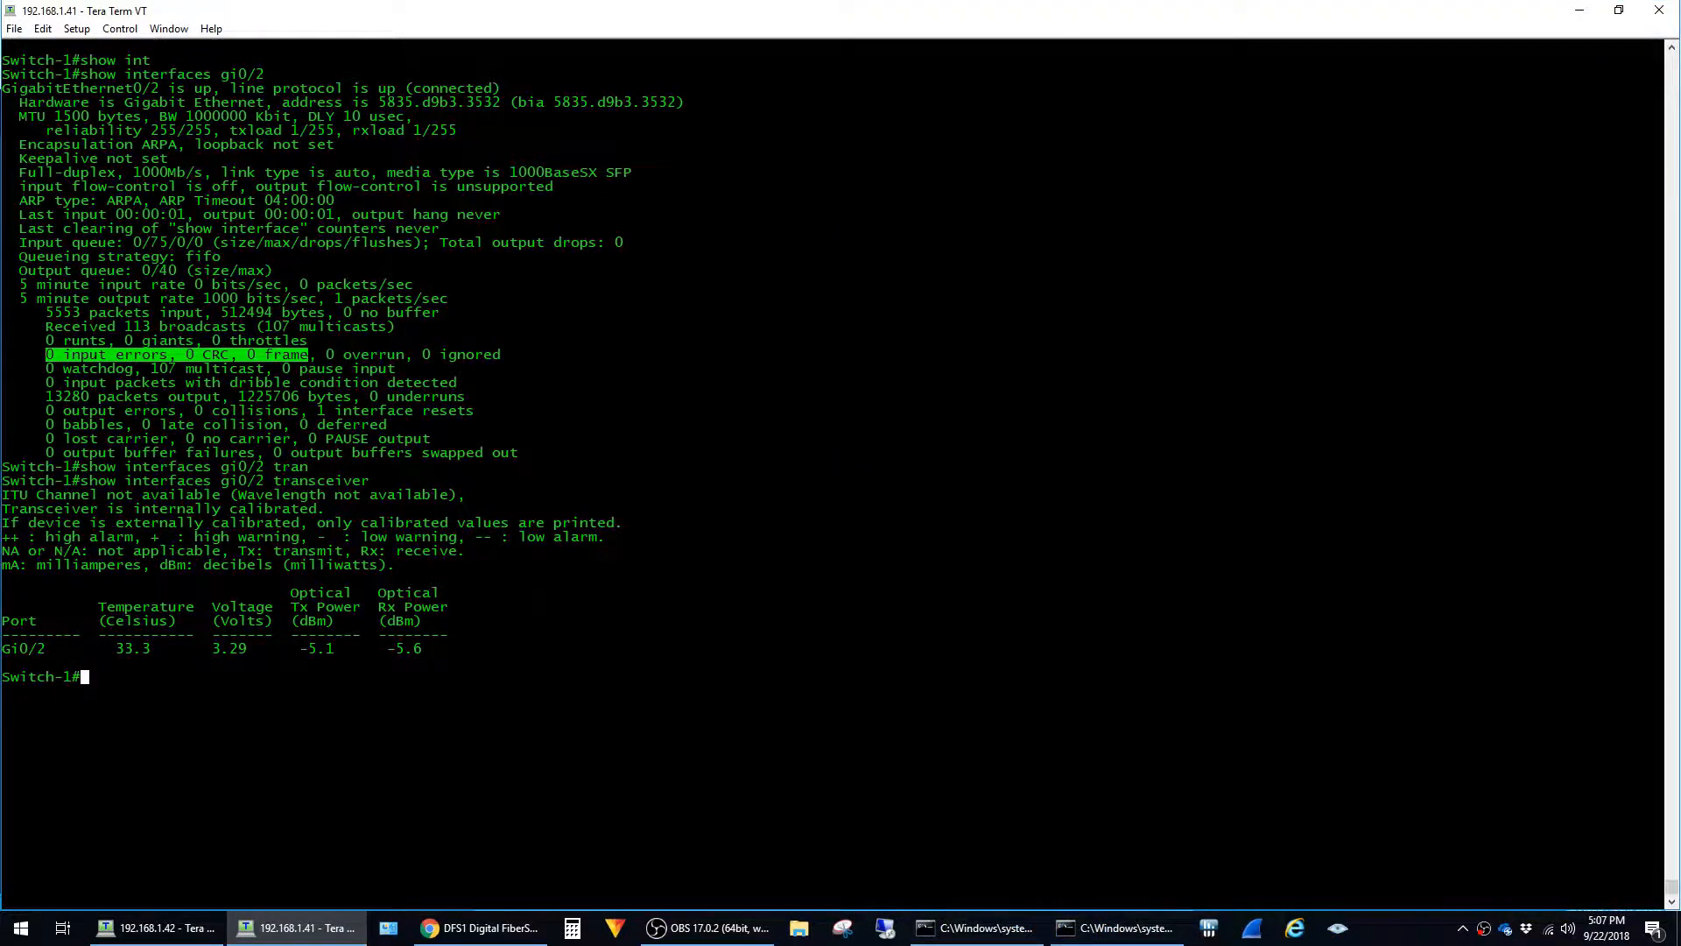
Clear the error-count highlight and move to the 192.168.1.42 Switch-2 terminal
{"action": "double_click", "coordinate": [145, 606]}
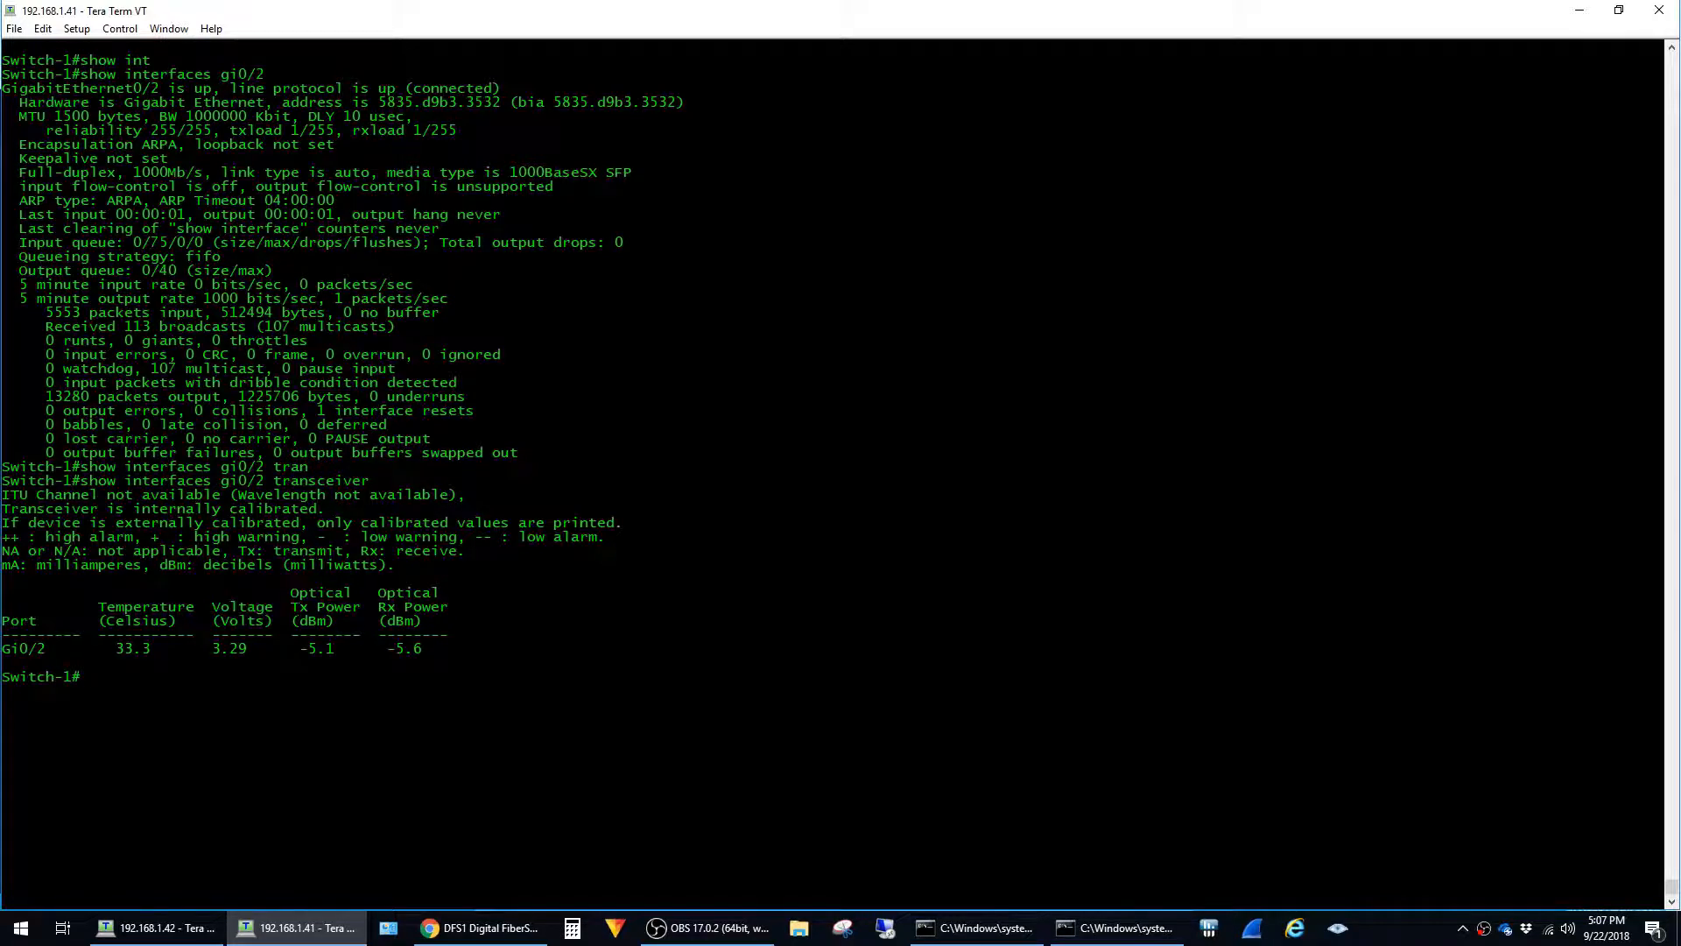
{"action": "double_click", "coordinate": [387, 606]}
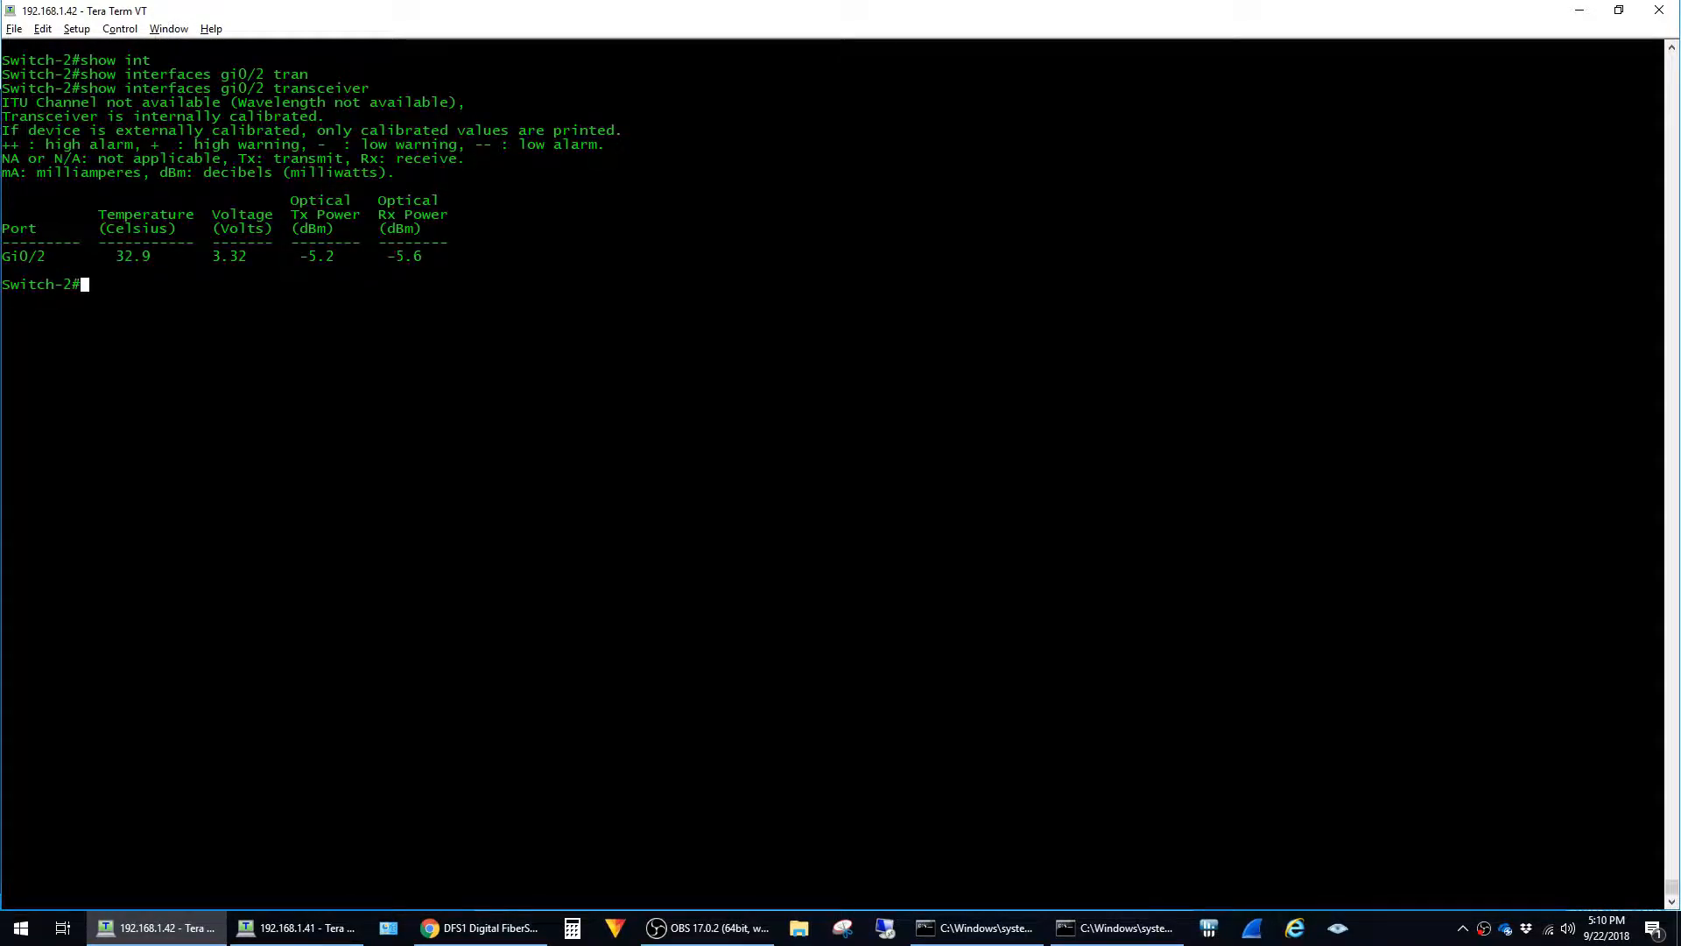
Run 'show interfaces gi0/2 transceiver detail' on Switch-2 for temperature and voltage alarm thresholds
{"action": "double_click", "coordinate": [403, 255]}
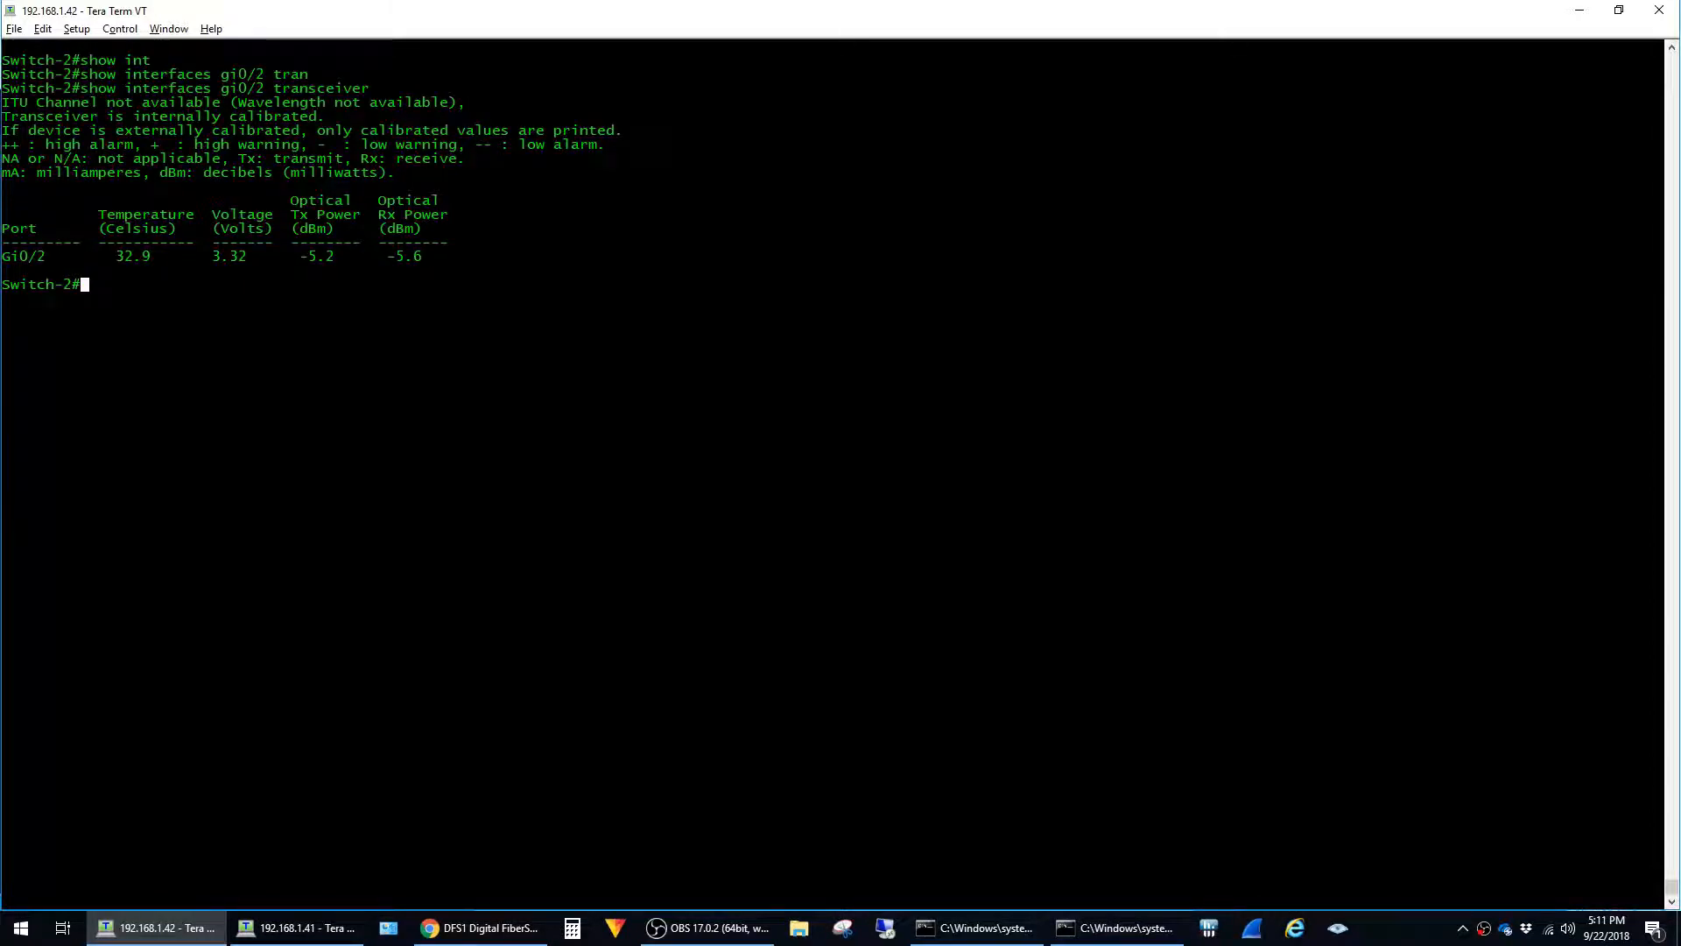
{"action": "type", "text": "show interfaces gi0/2 transceiver de"}
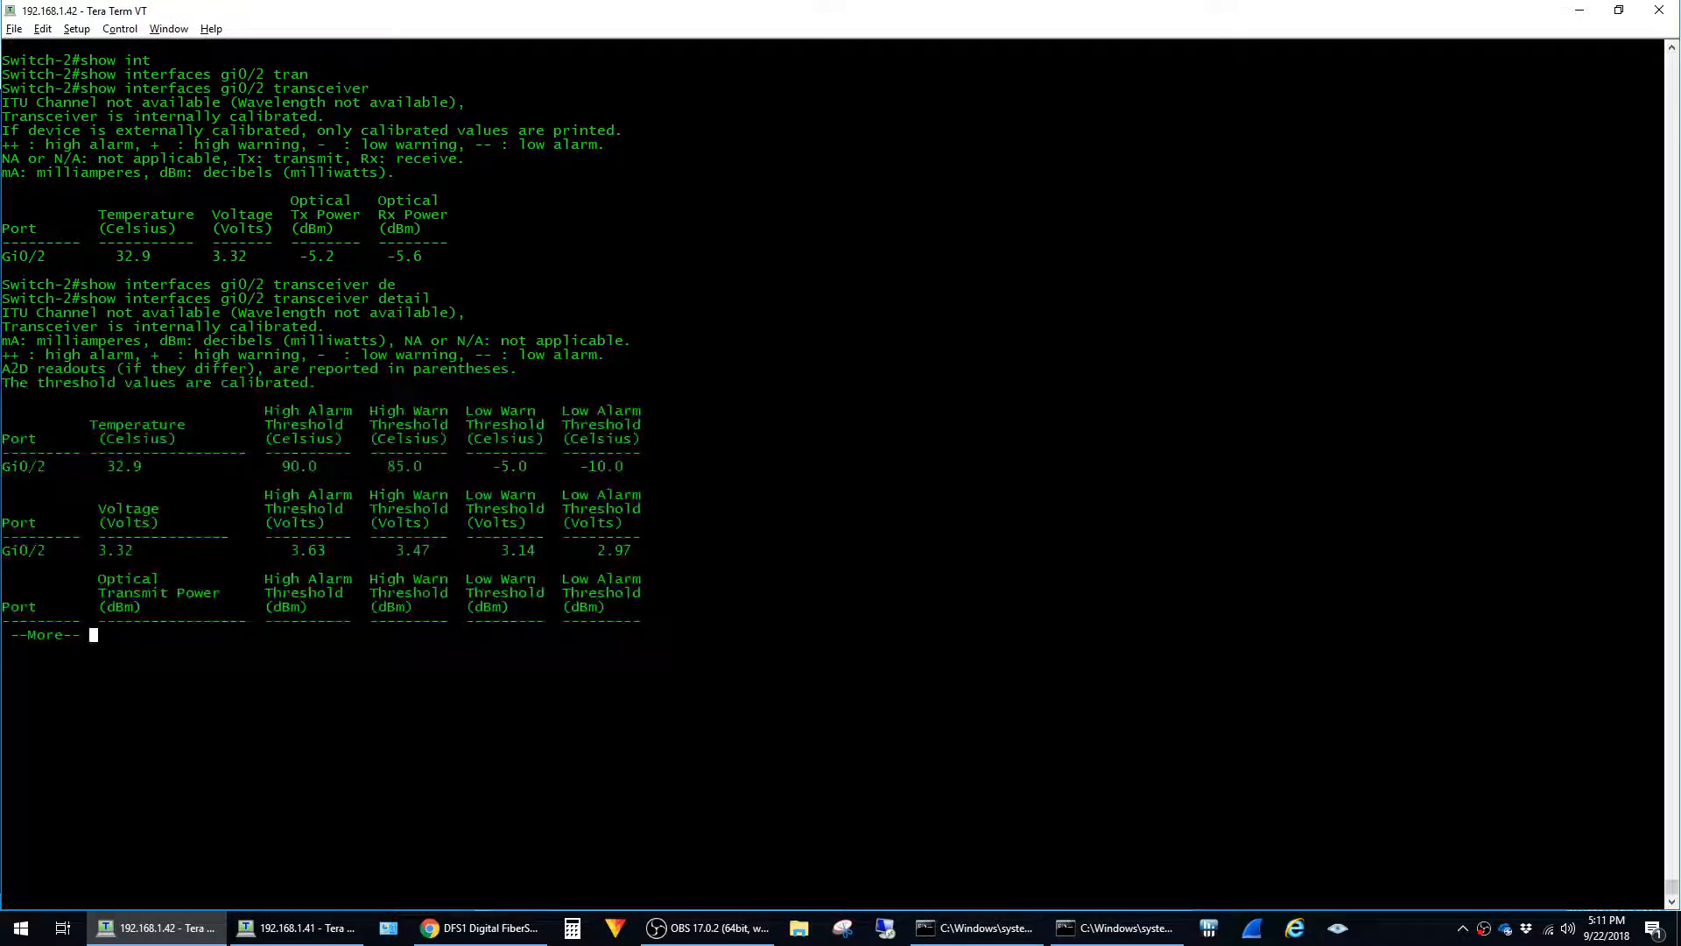
Show the remaining optical power thresholds and highlight the −5.6 dBm Rx power reading
{"action": "key", "text": "space"}
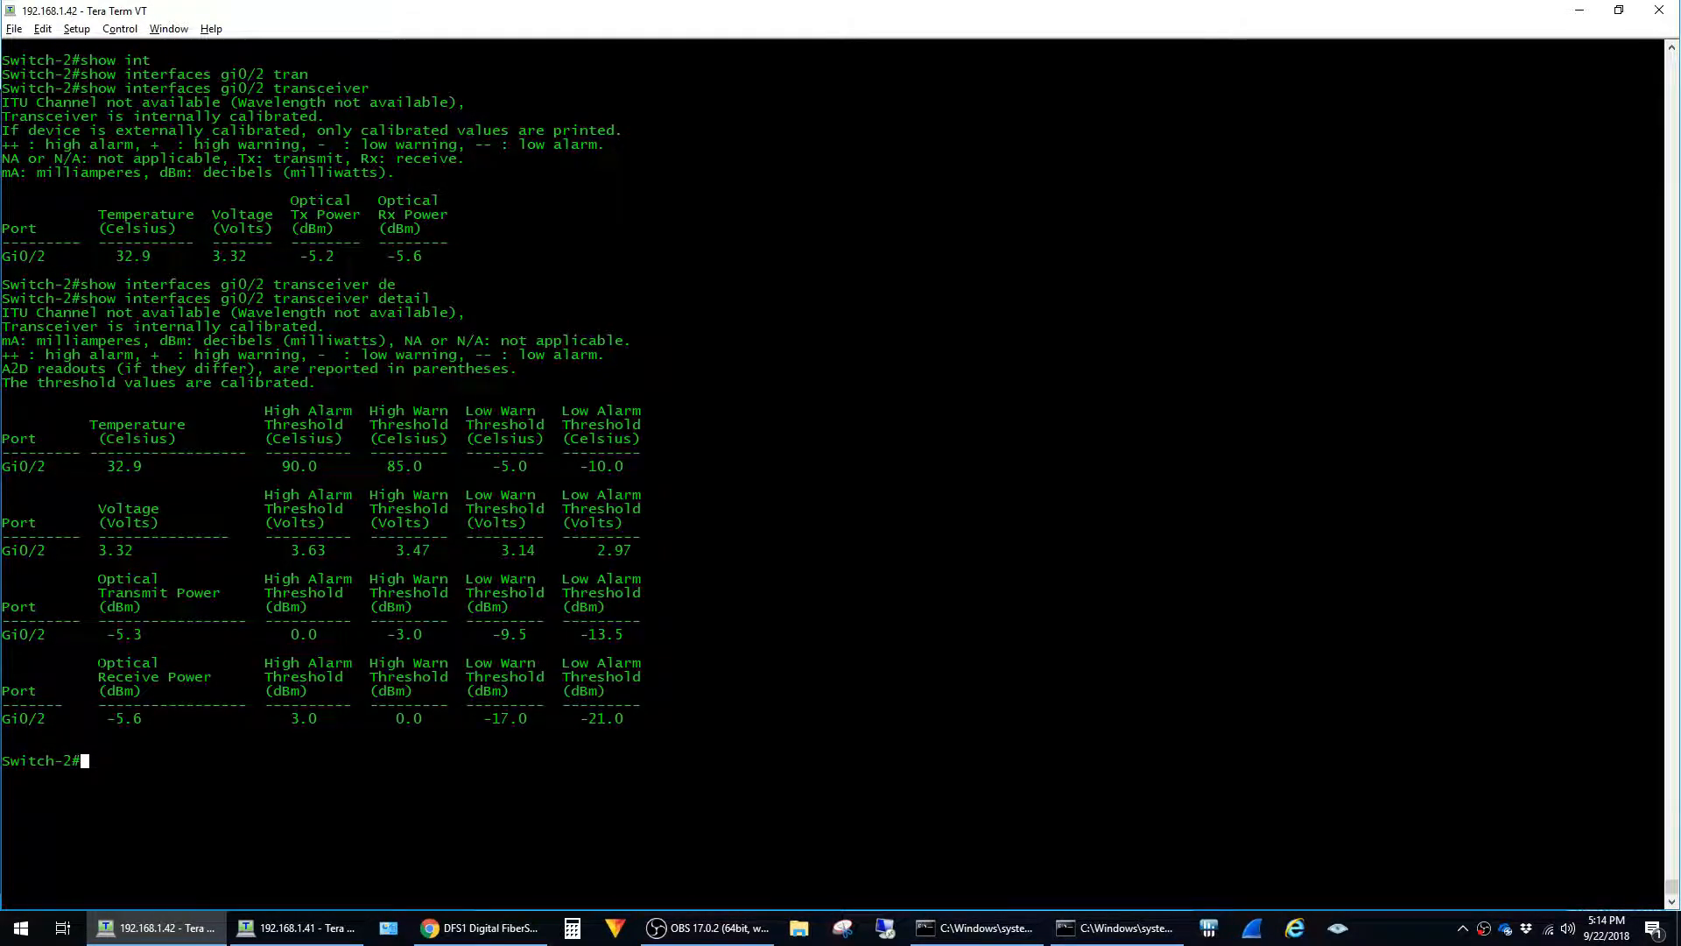
{"action": "double_click", "coordinate": [128, 676]}
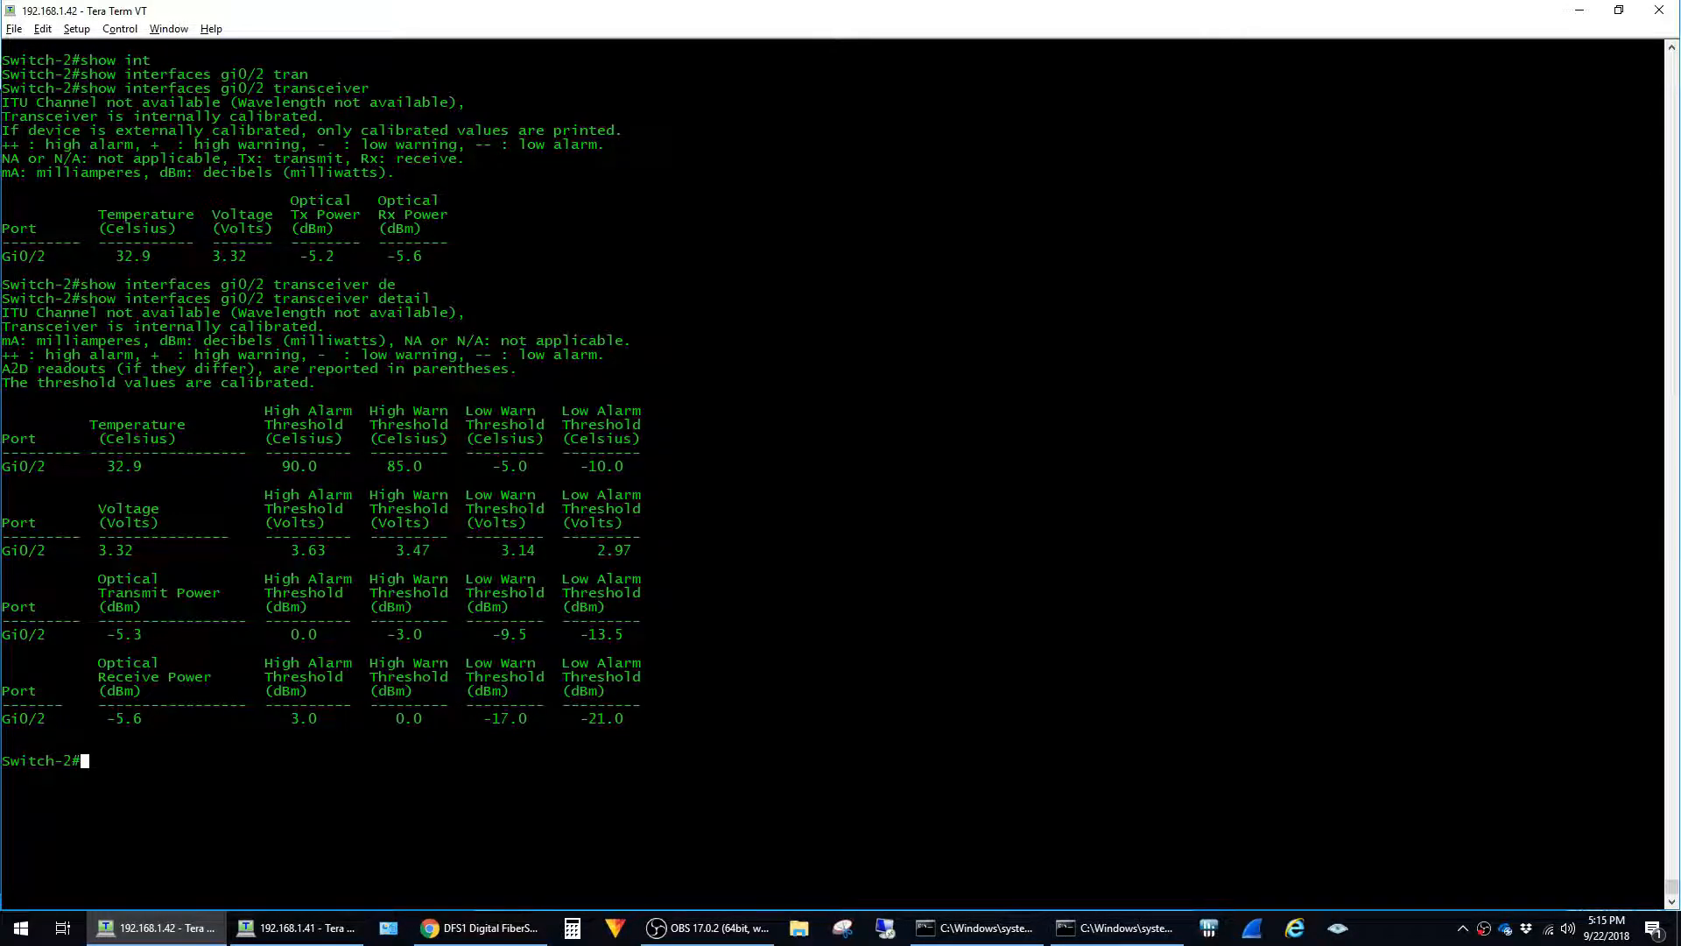
{"action": "double_click", "coordinate": [408, 718]}
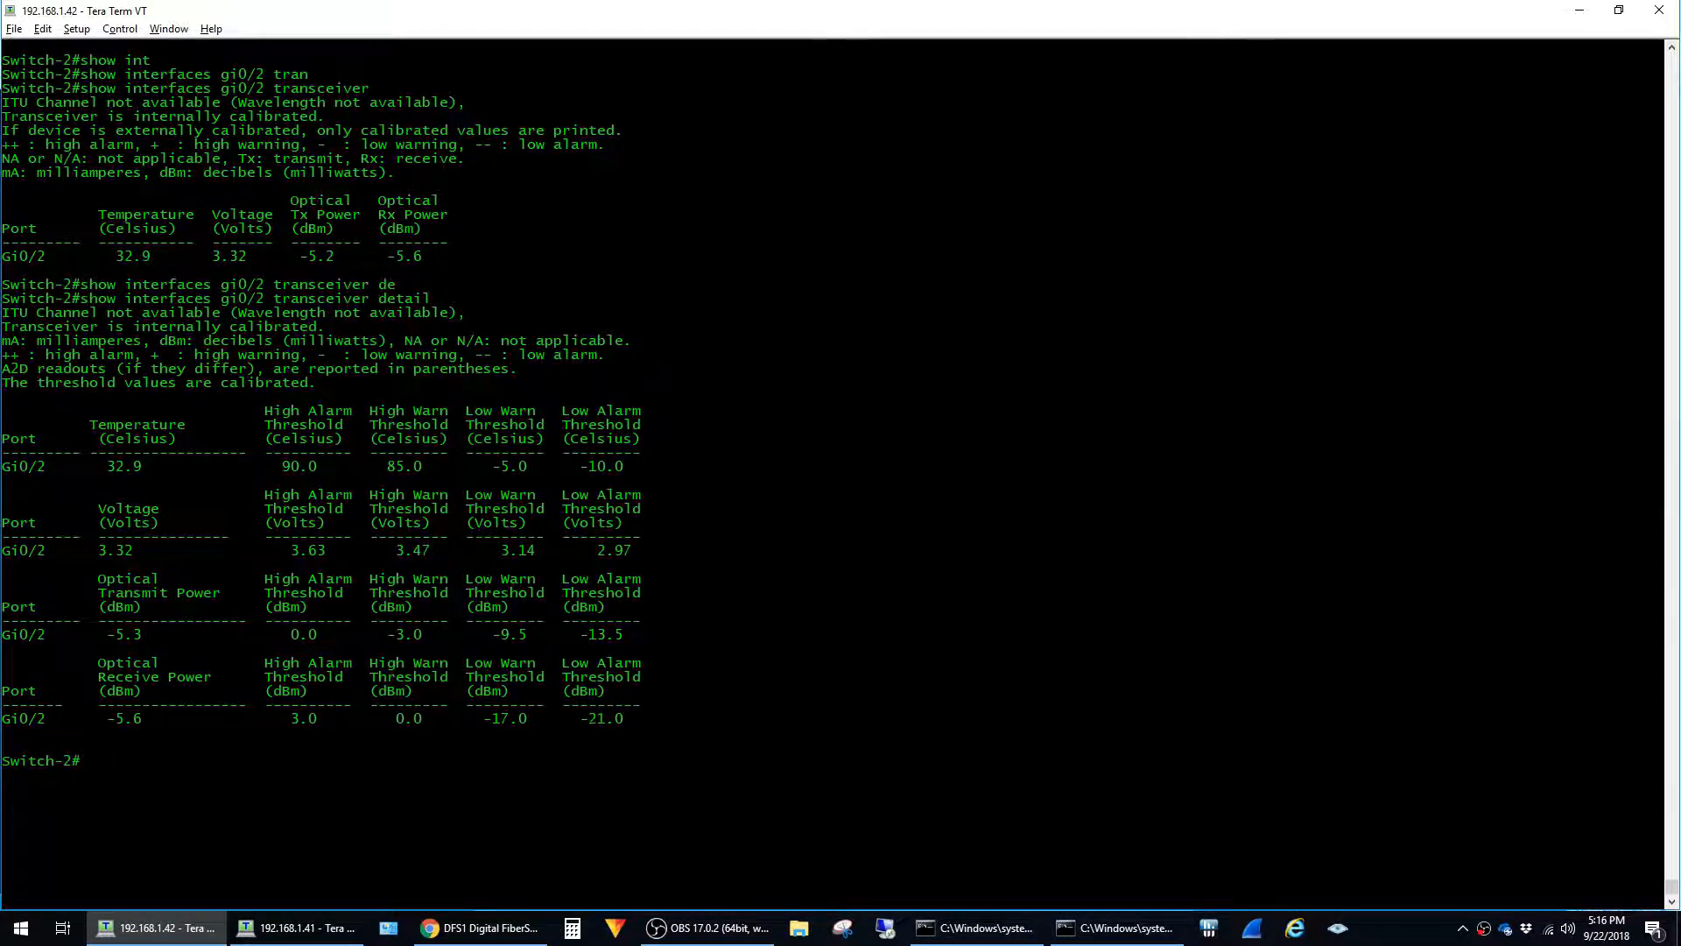
{"action": "double_click", "coordinate": [124, 718]}
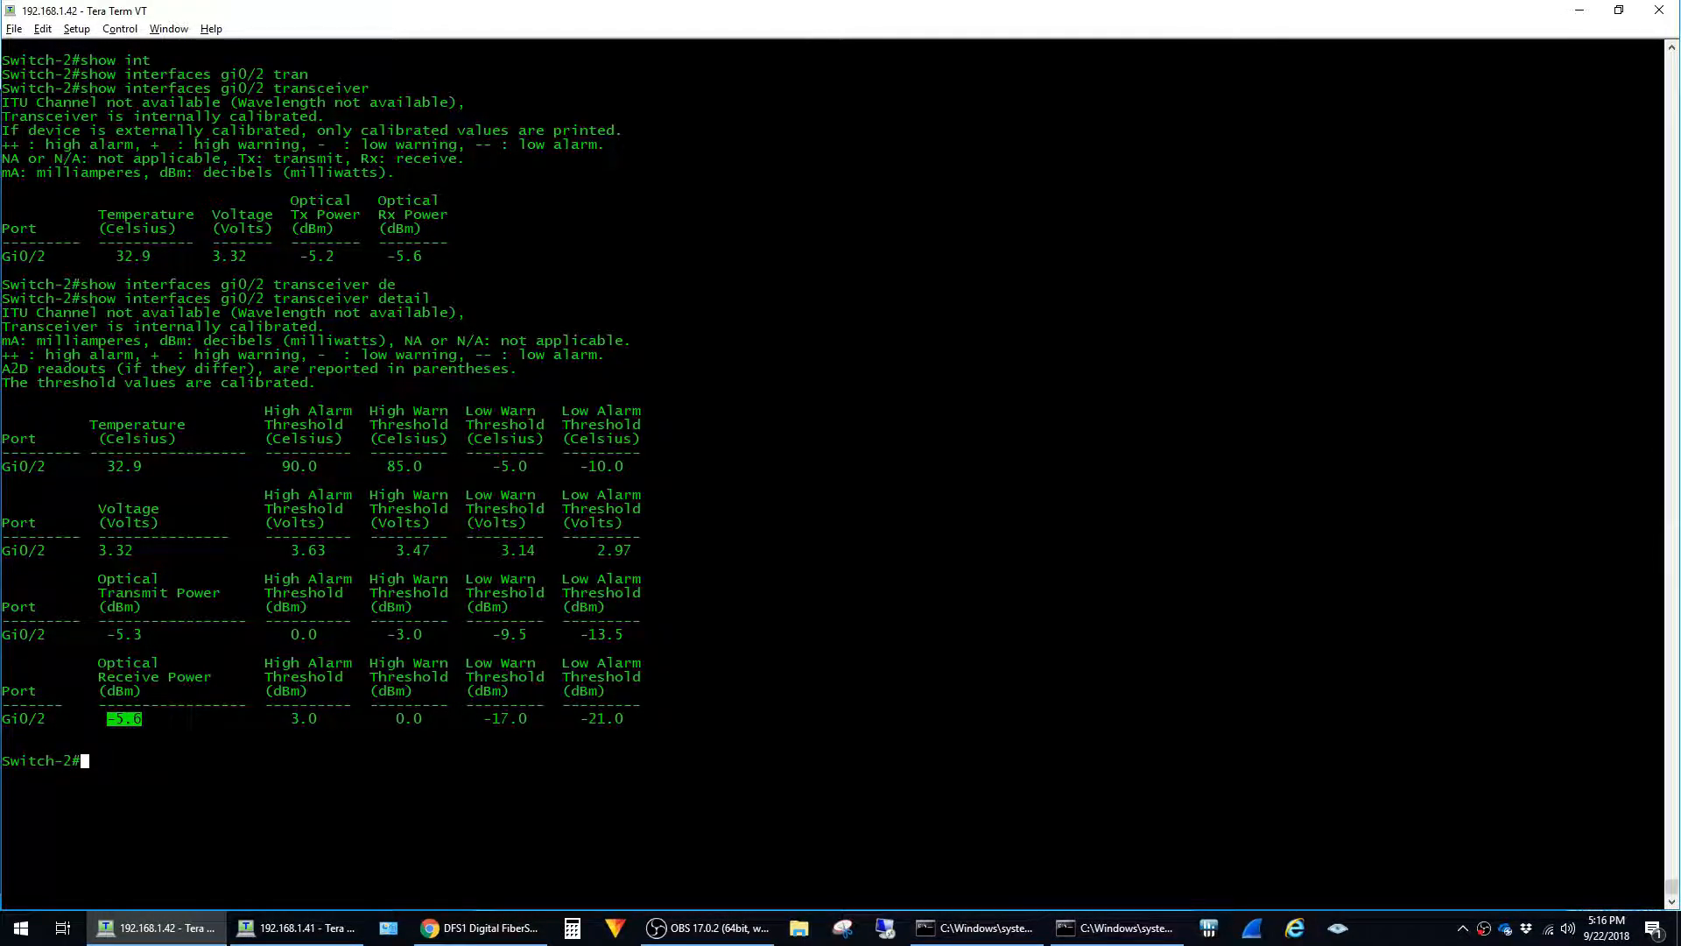